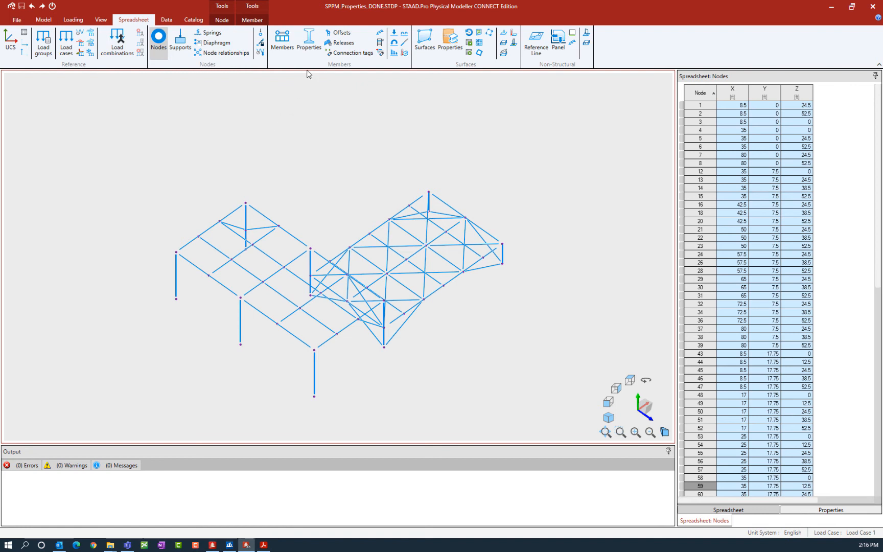
- Show the Member Properties spreadsheet listing each member's section and material
click(309, 41)
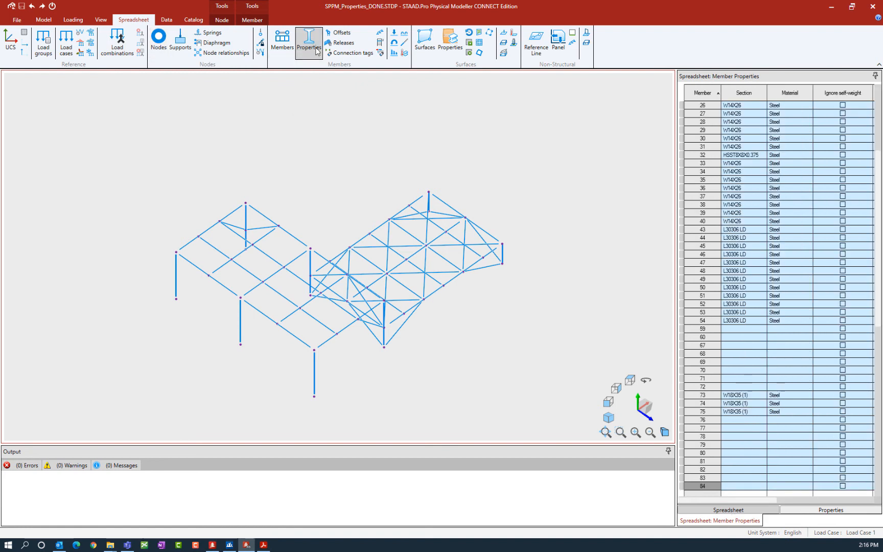
mouse_move(342, 74)
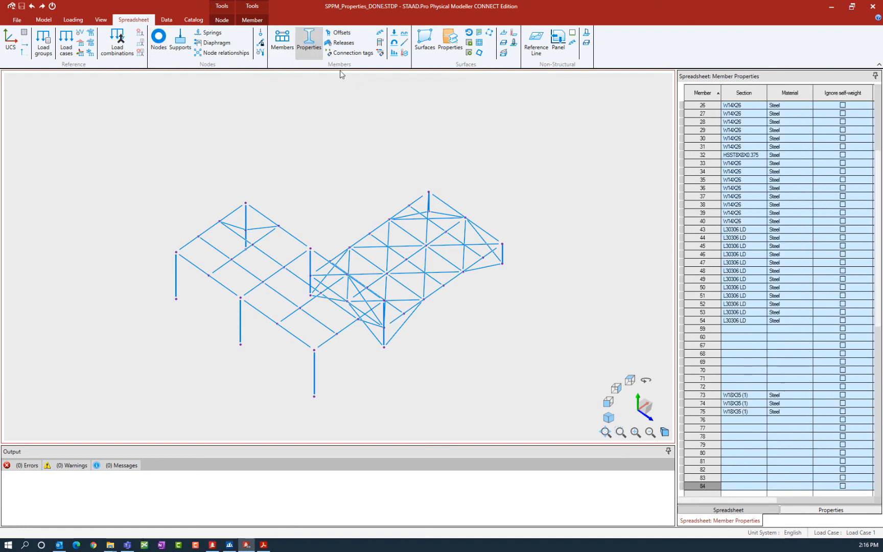
mouse_move(361, 125)
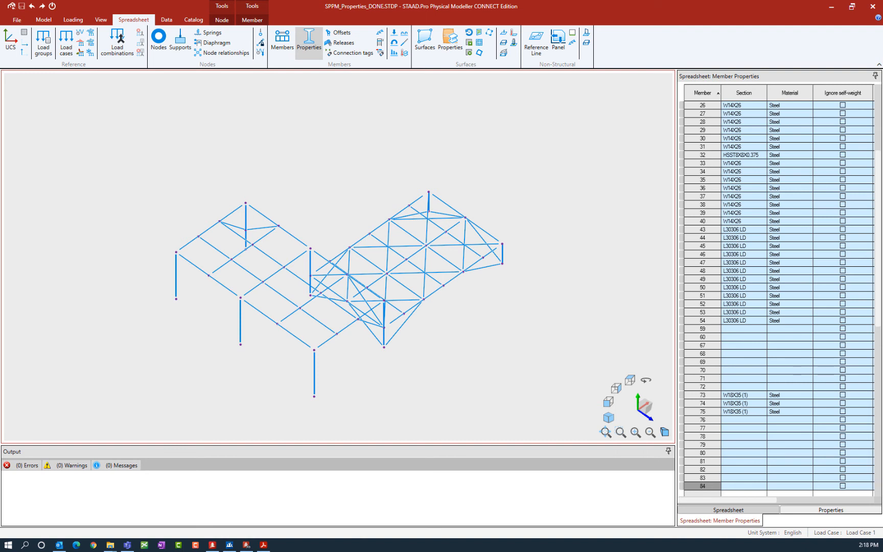
mouse_move(92, 309)
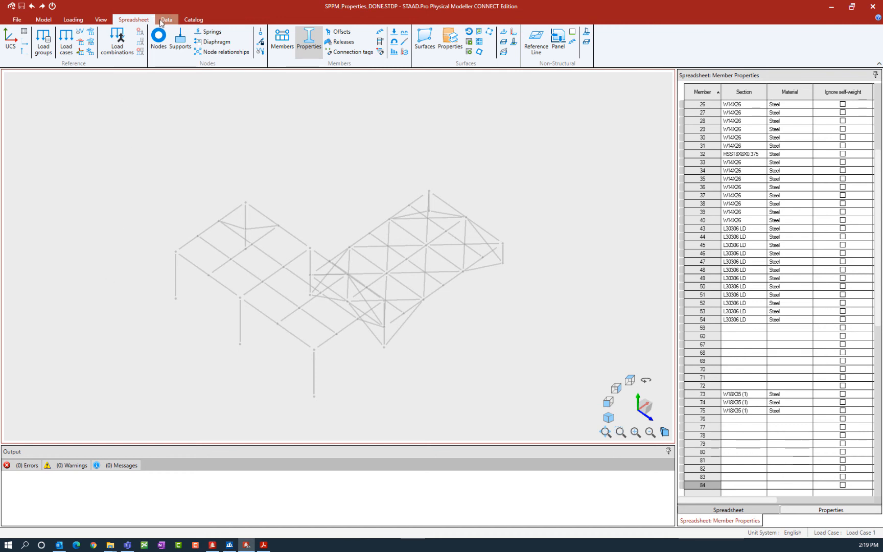
- Select the three members of the Concrete Column 1 group via the Groups dialog
click(165, 19)
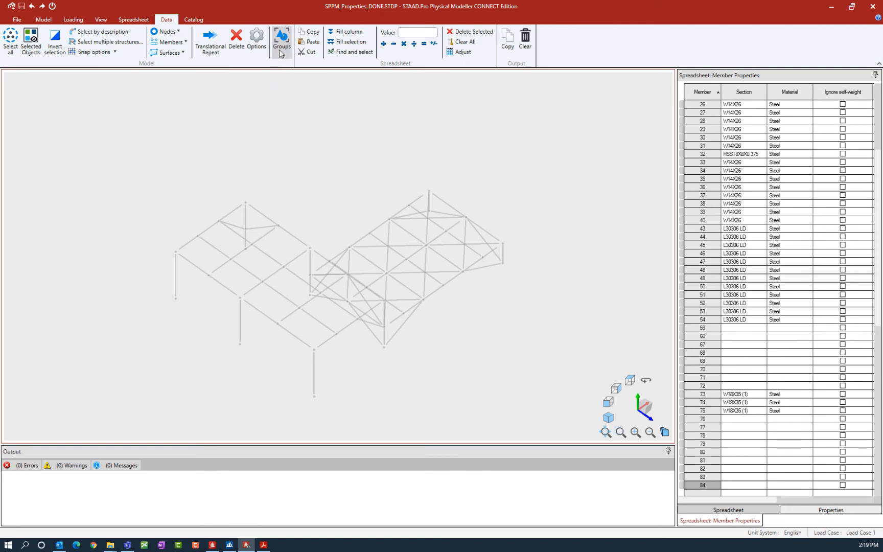
click(281, 39)
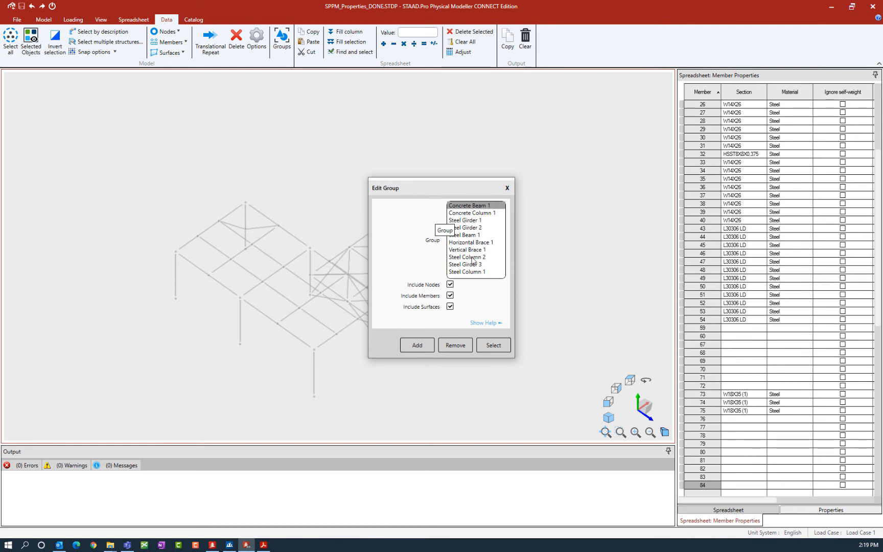
click(474, 212)
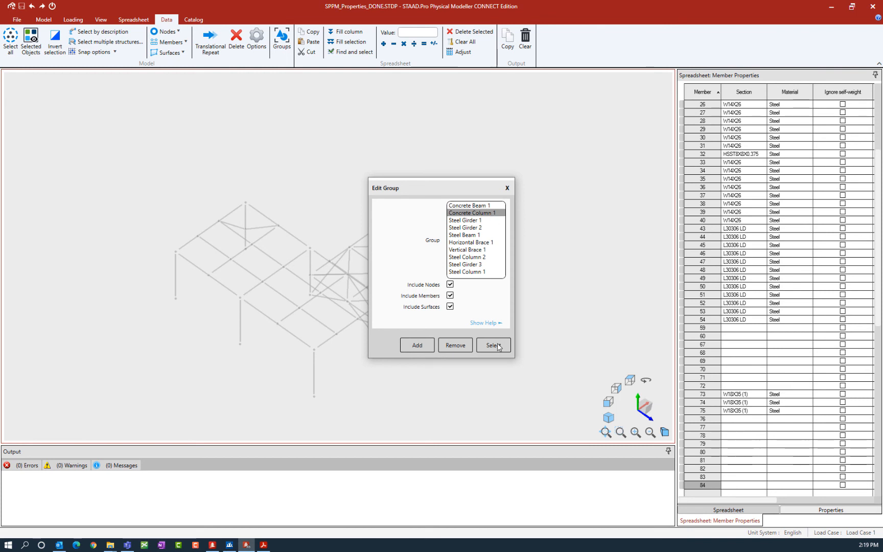
click(492, 346)
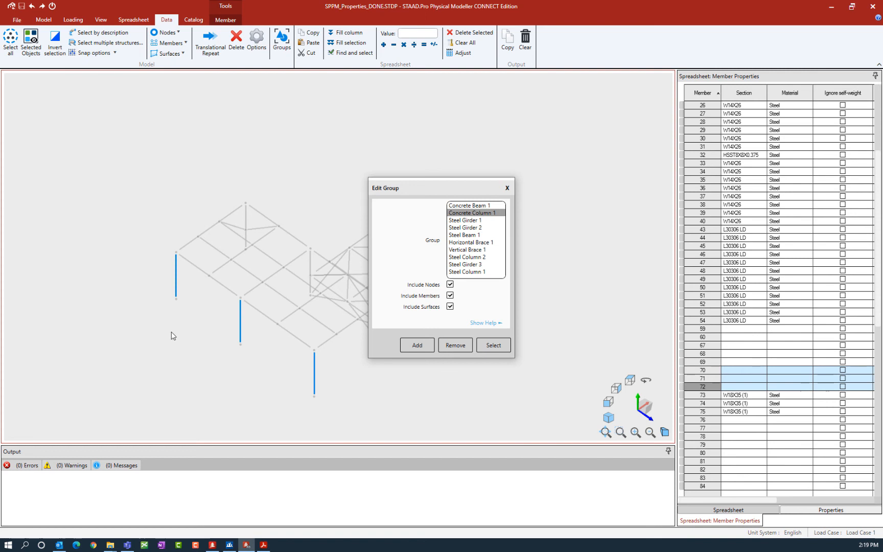
mouse_move(308, 336)
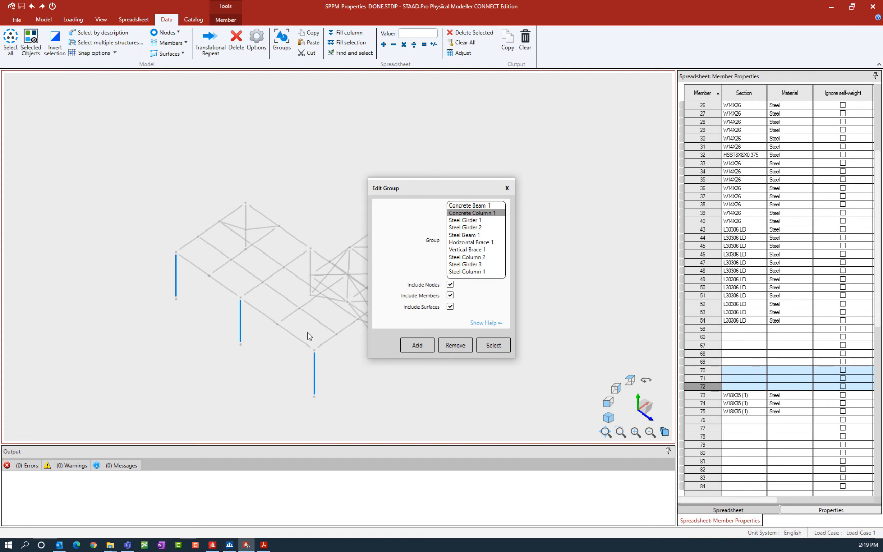
mouse_move(507, 188)
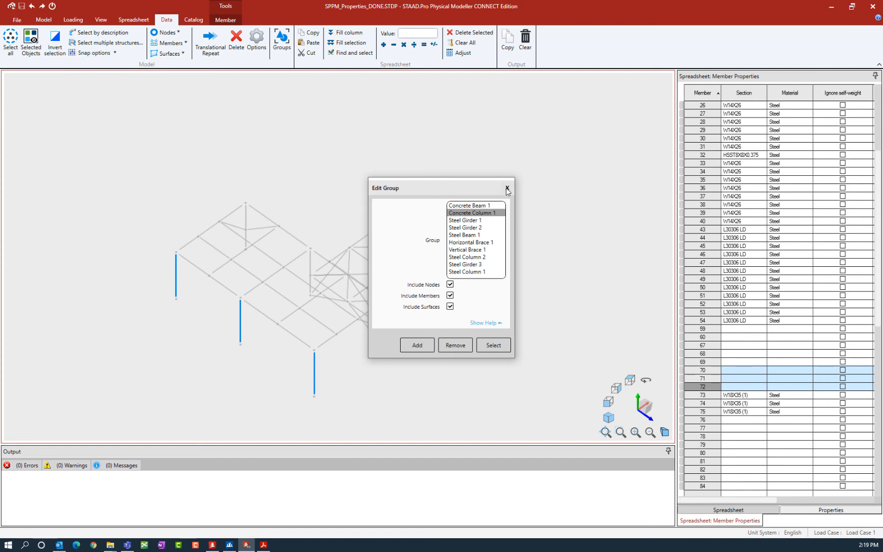
click(507, 187)
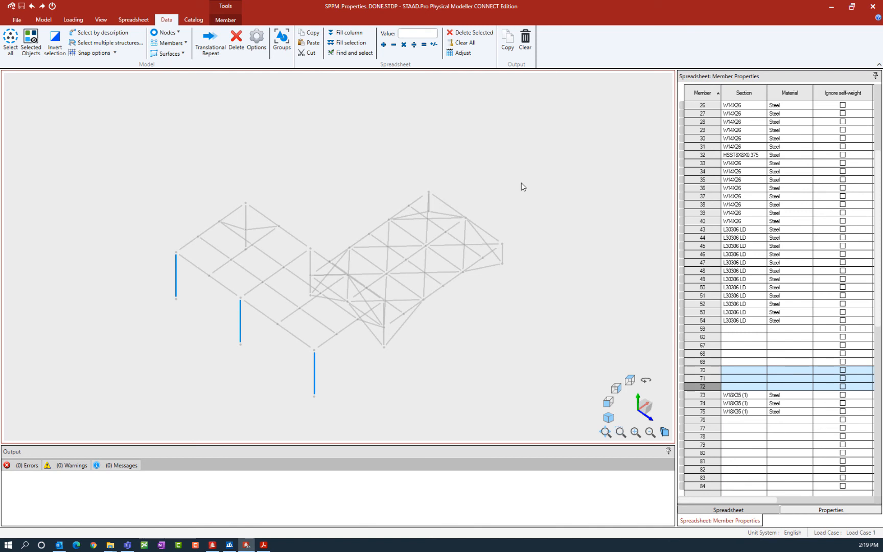
mouse_move(253, 86)
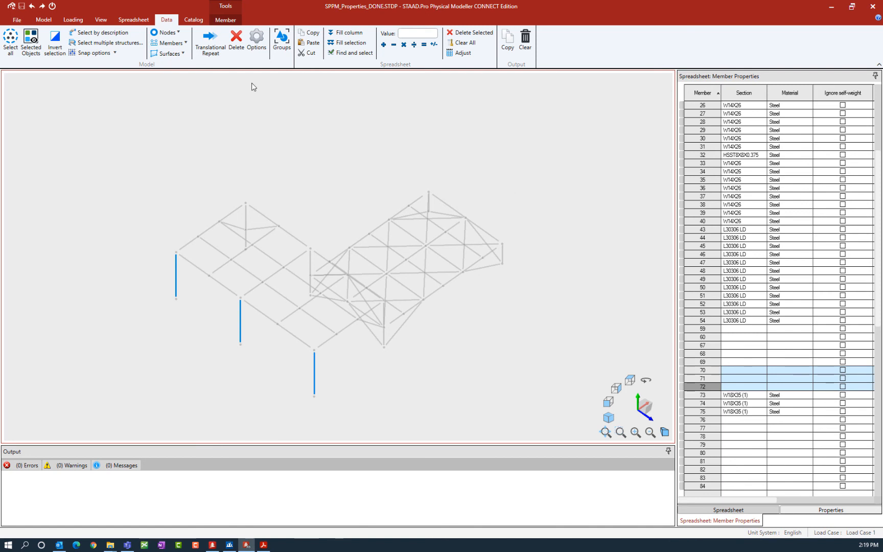
- Begin a section assignment for the columns with the type set to Prismatic
click(226, 19)
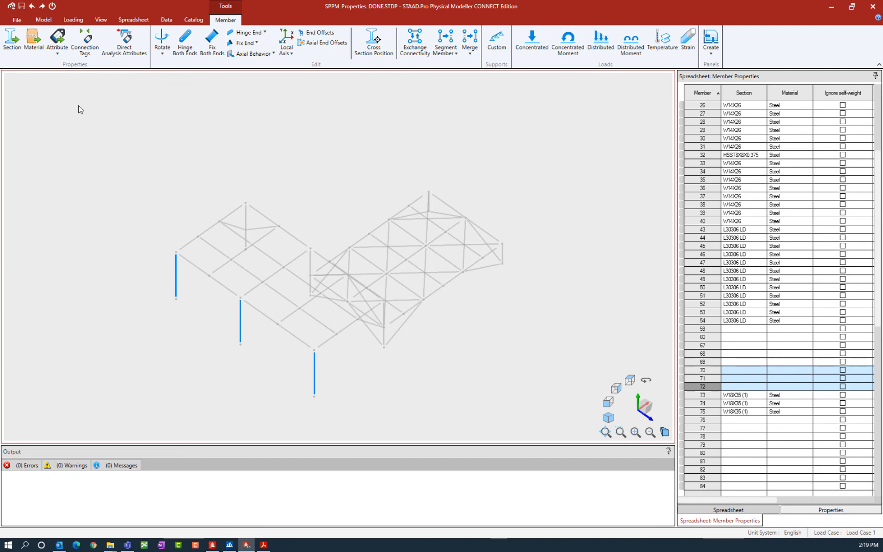
mouse_move(12, 42)
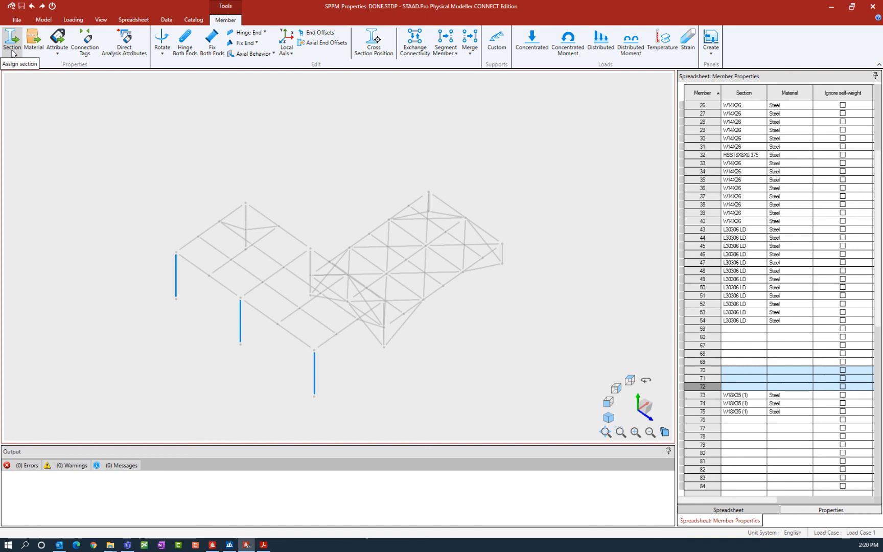
mouse_move(85, 159)
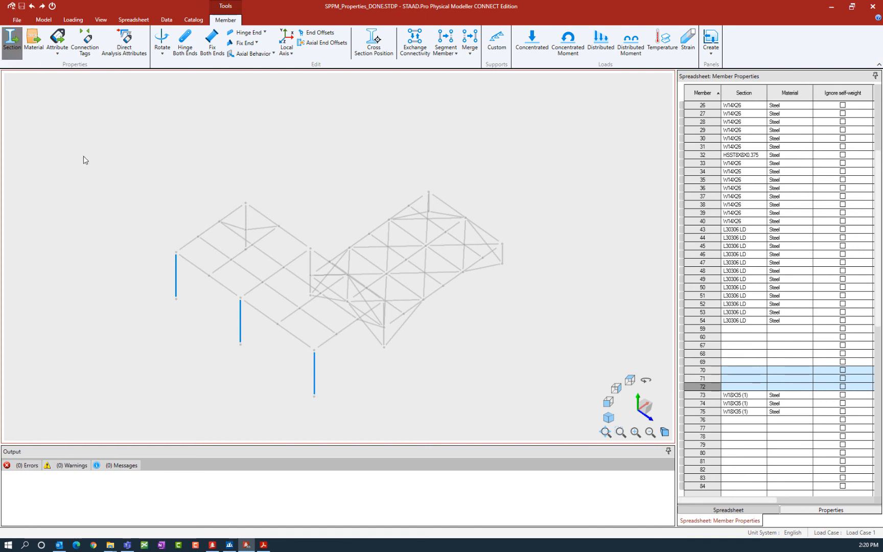
click(12, 42)
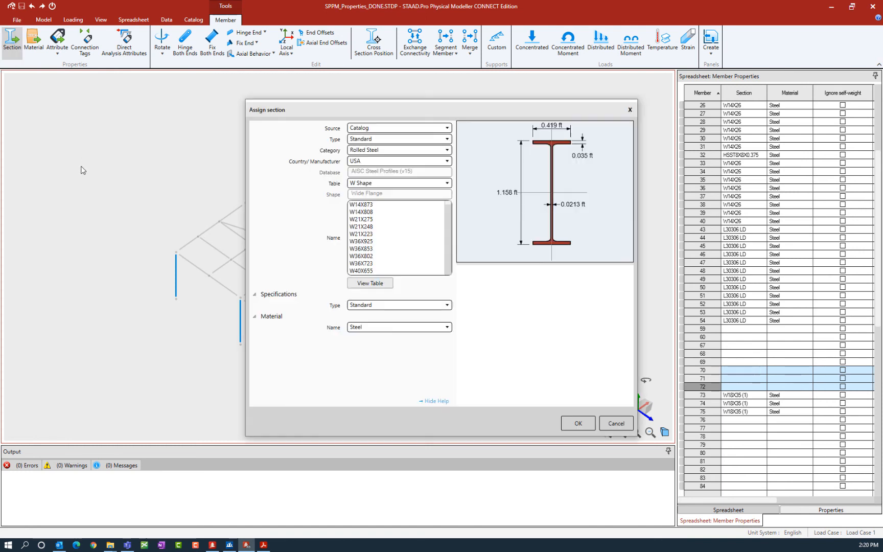
click(433, 401)
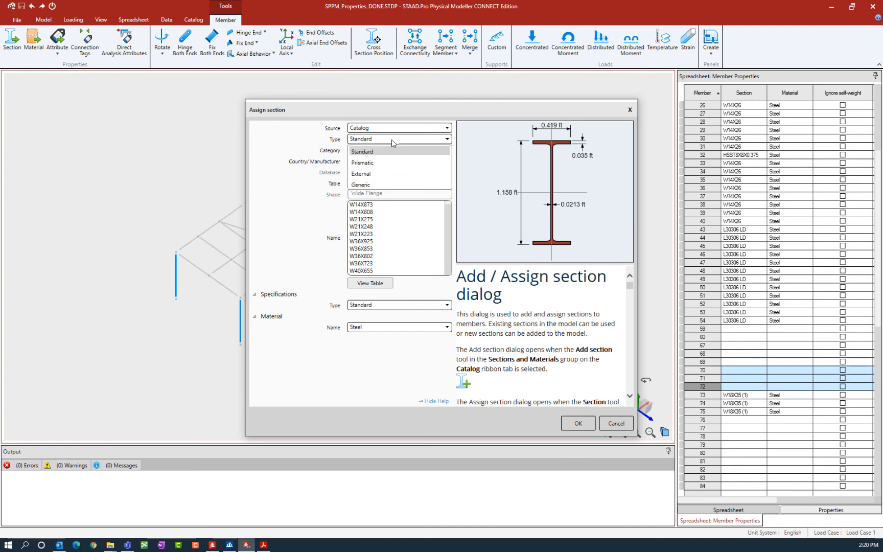
mouse_move(371, 164)
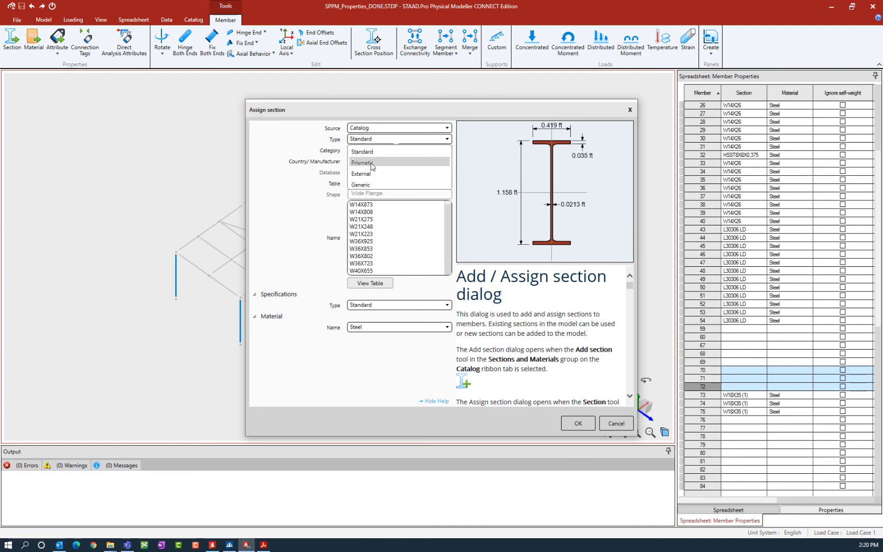
click(361, 162)
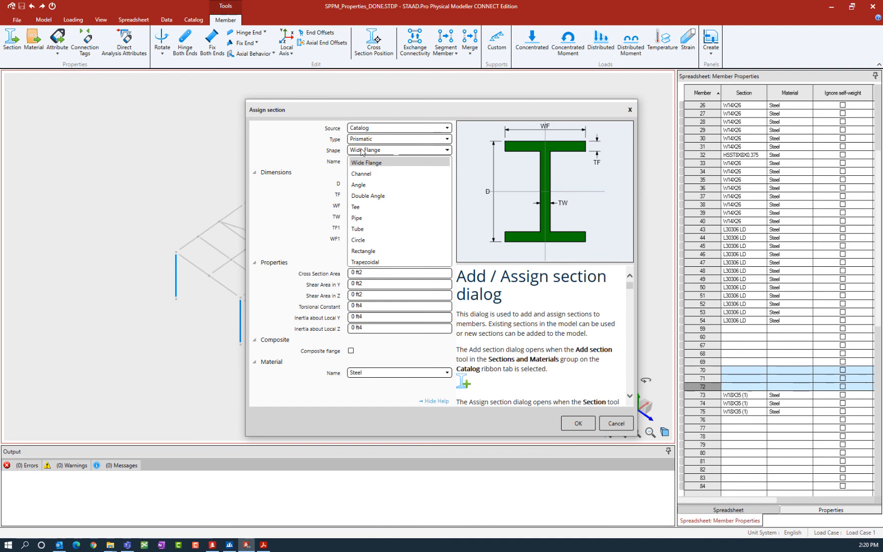
mouse_move(436, 176)
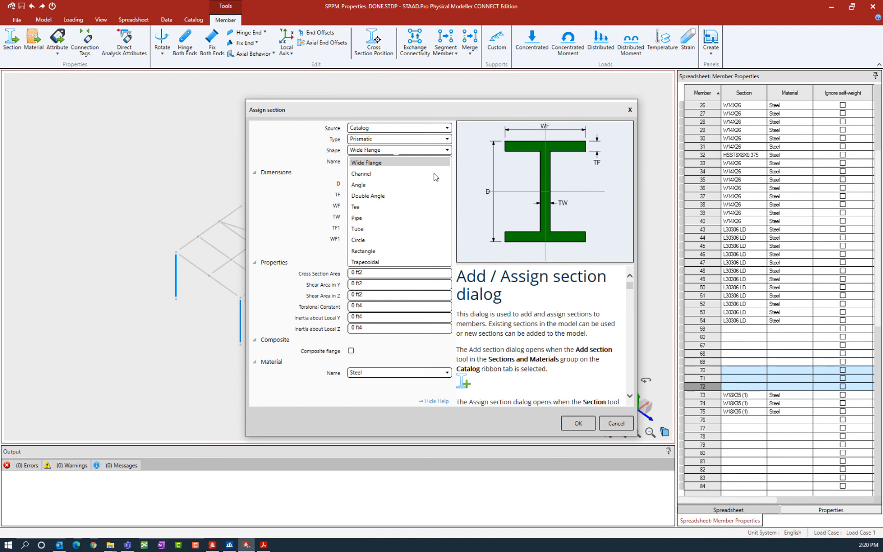
mouse_move(410, 251)
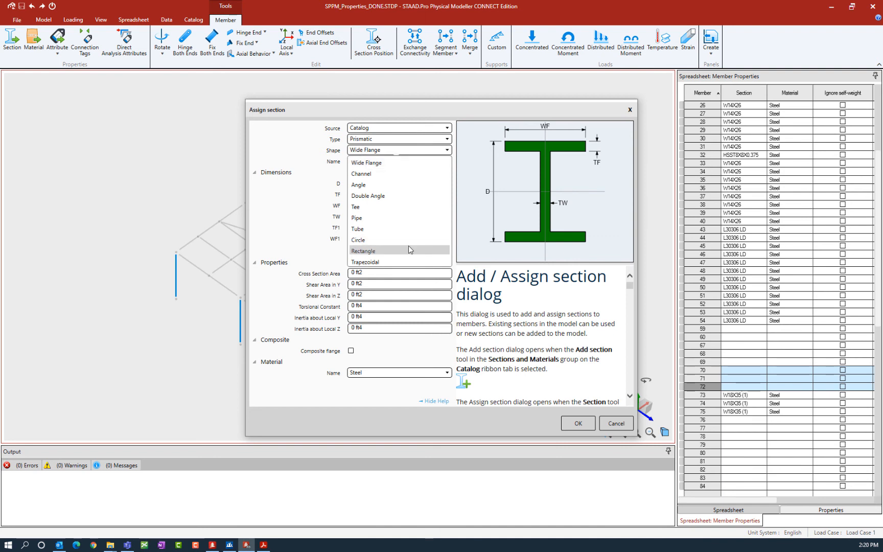
mouse_move(377, 254)
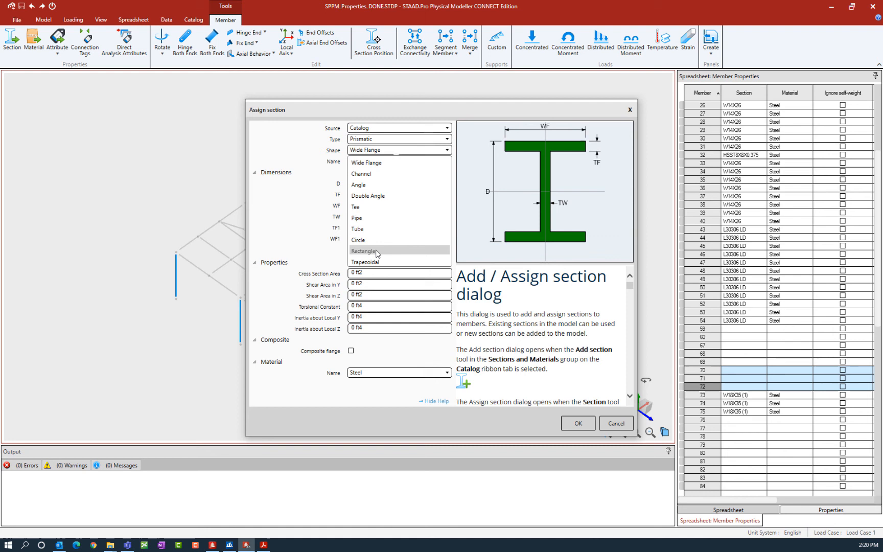
- Define a rectangular section named 24x24 measuring 2 ft by 2 ft
click(364, 252)
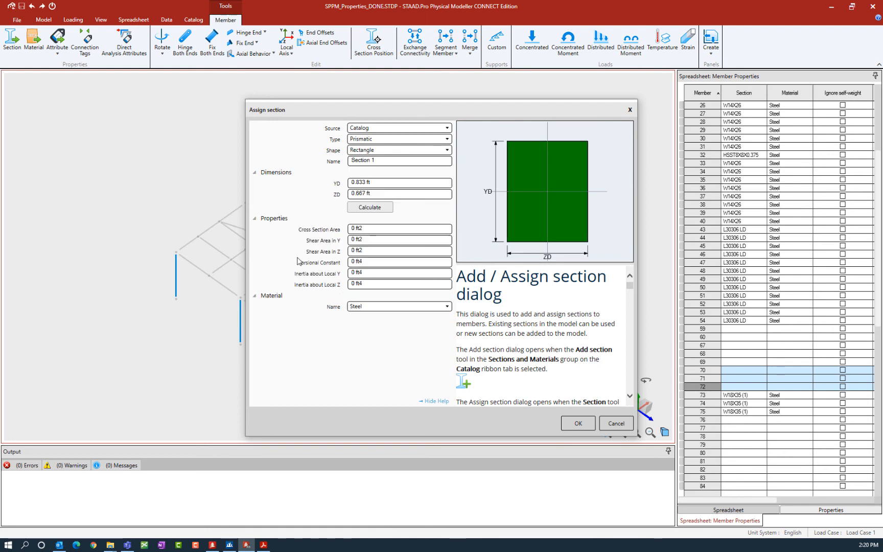
click(399, 161)
text(24x2)
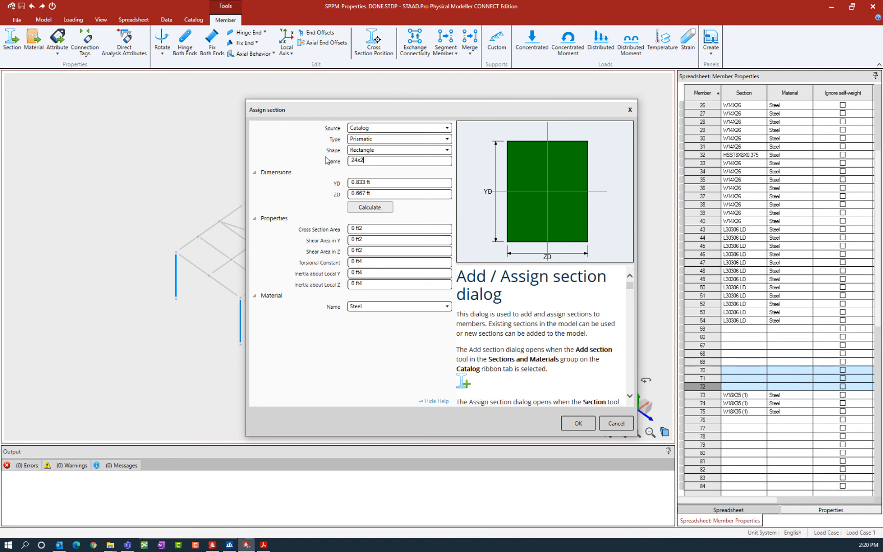
text(4)
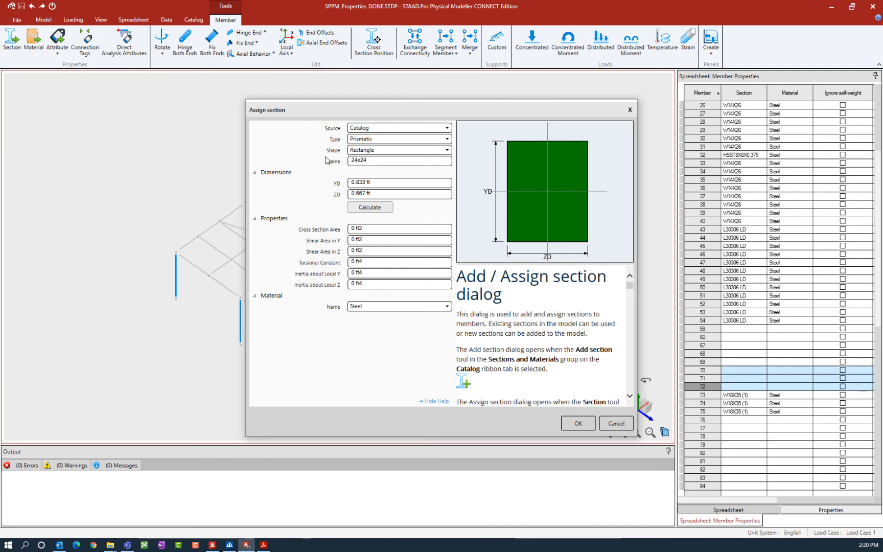
click(394, 183)
text(24)
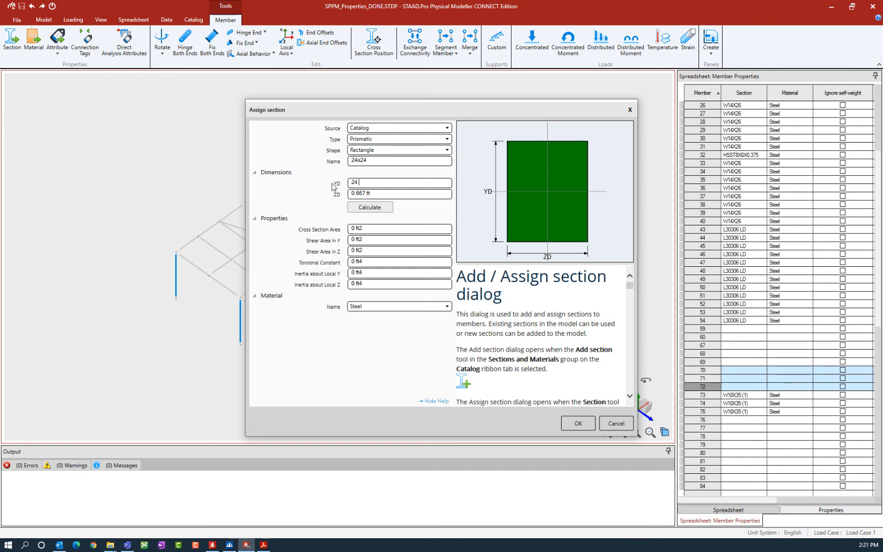
text(in)
click(400, 193)
text(2)
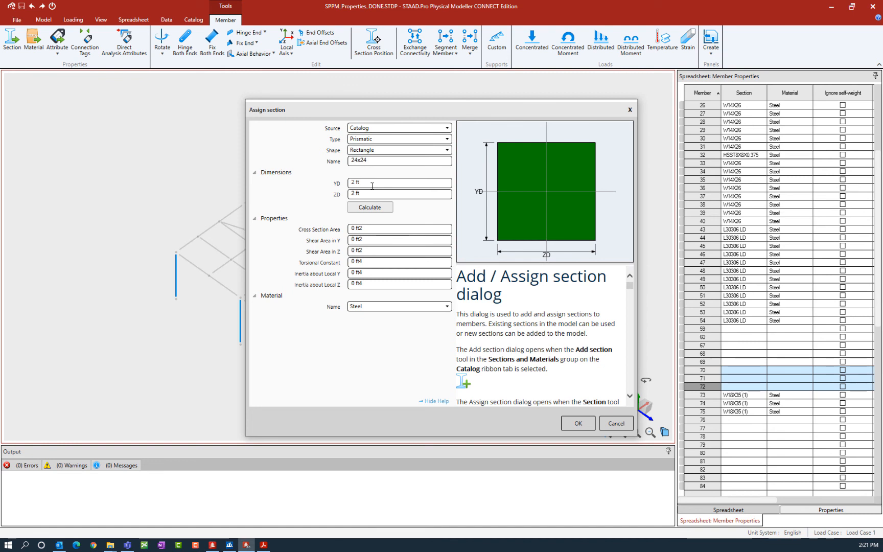
mouse_move(349, 287)
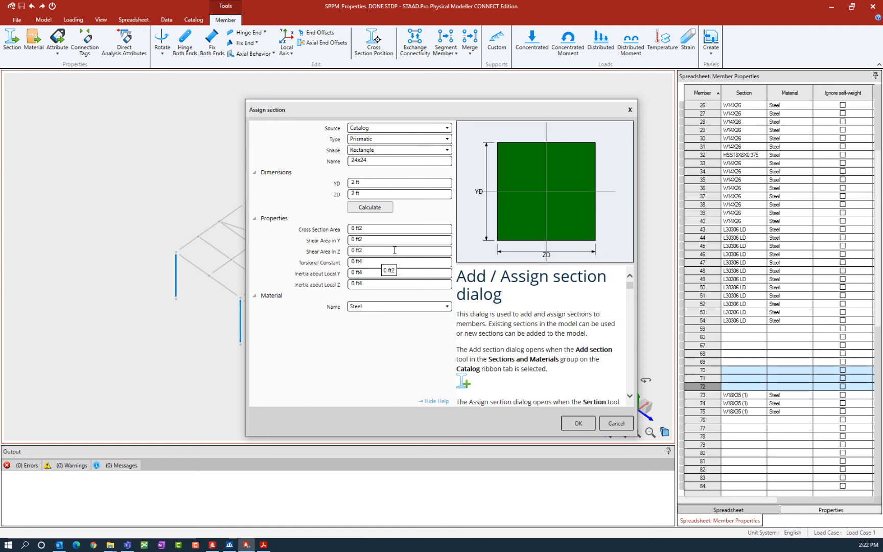
- Calculate the 24x24 section's properties (4 ft² area) and set its material to Concrete
click(399, 183)
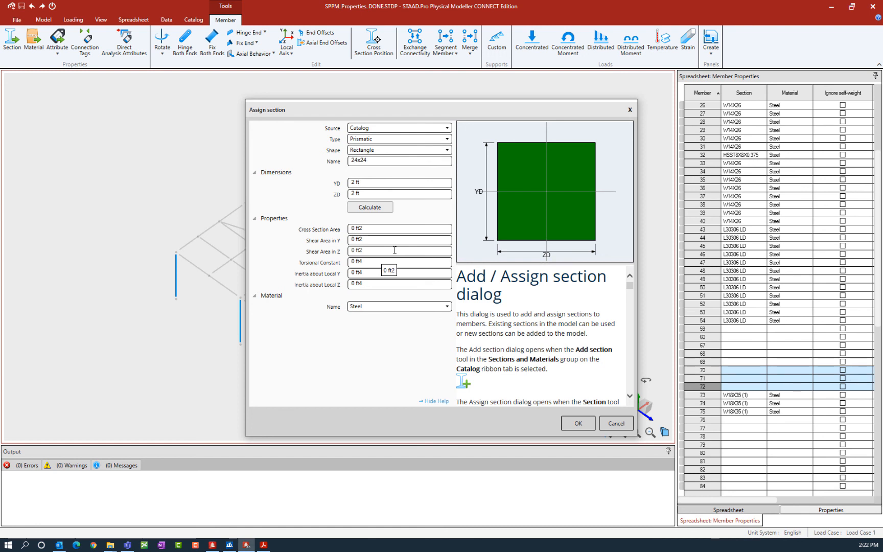
click(369, 207)
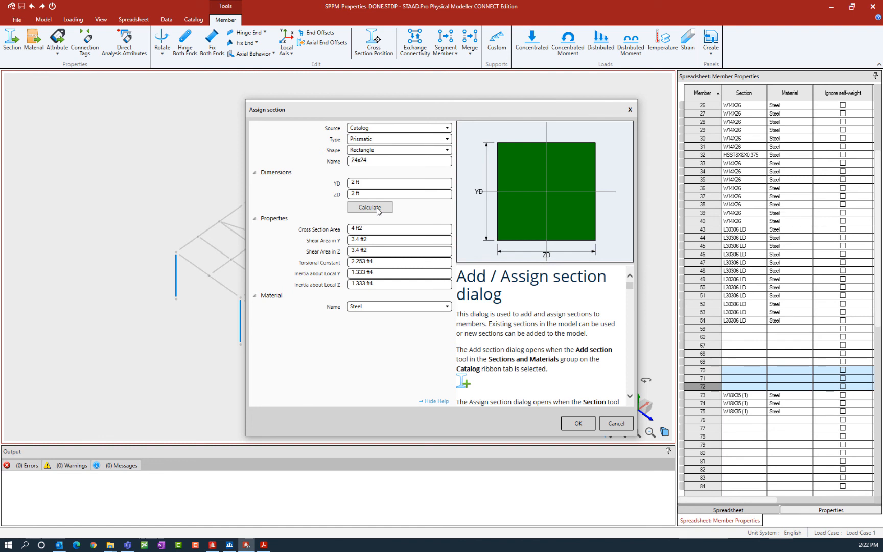
mouse_move(399, 305)
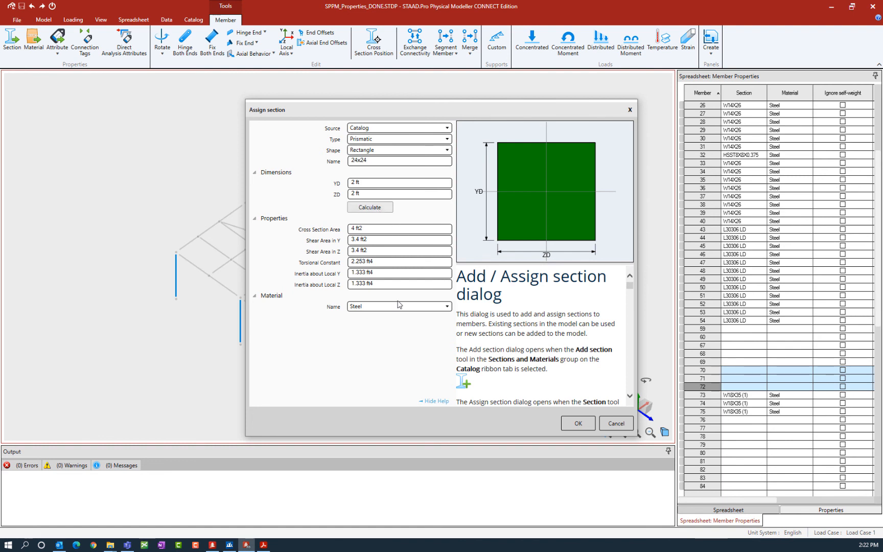
mouse_move(391, 283)
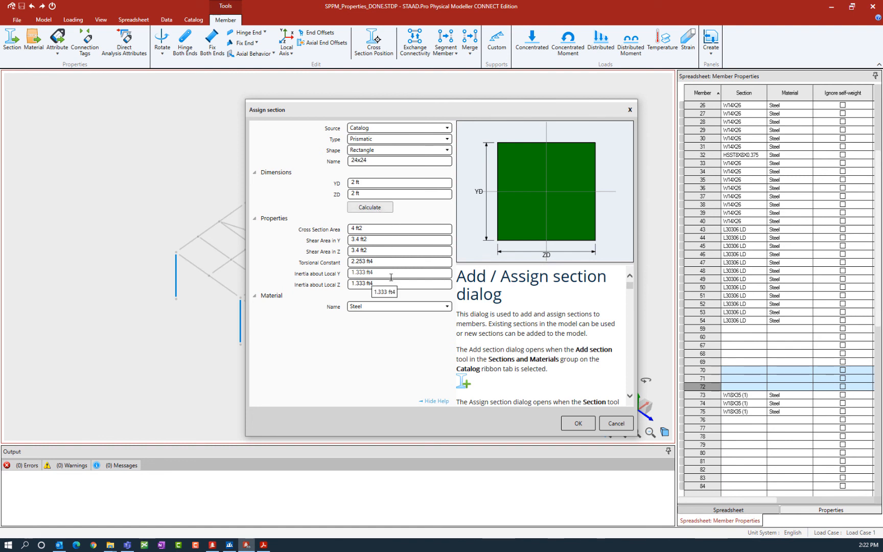
mouse_move(385, 310)
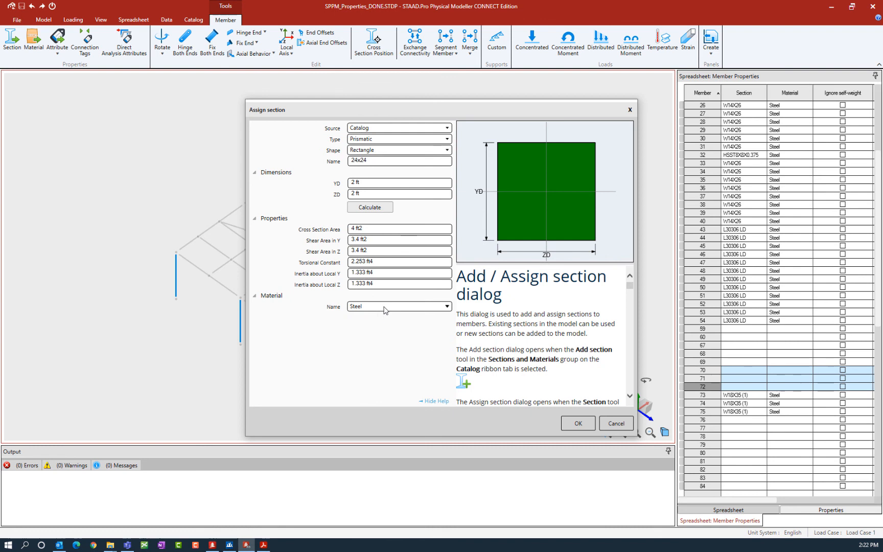
click(448, 306)
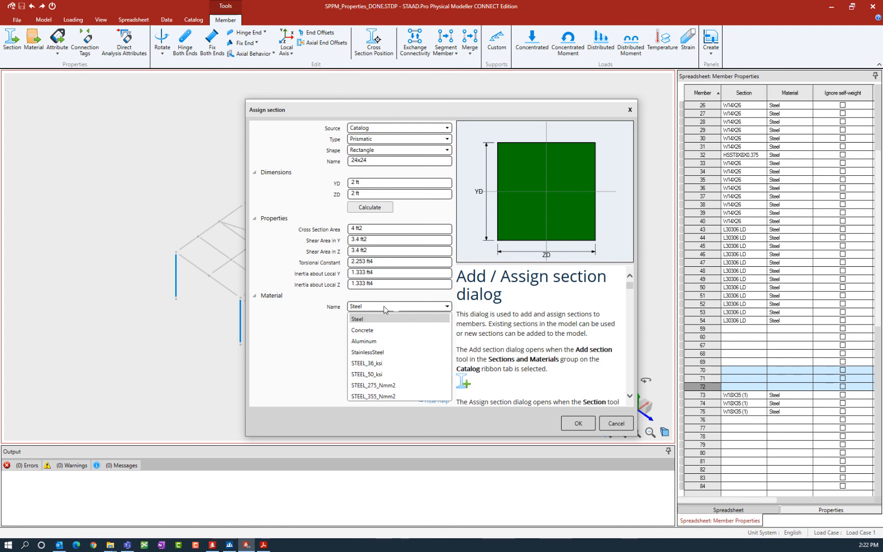
mouse_move(363, 330)
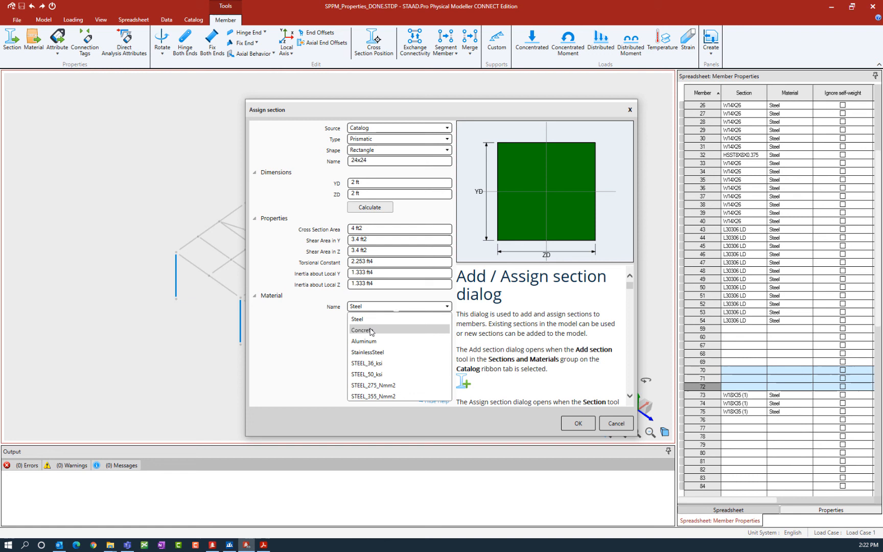
click(360, 329)
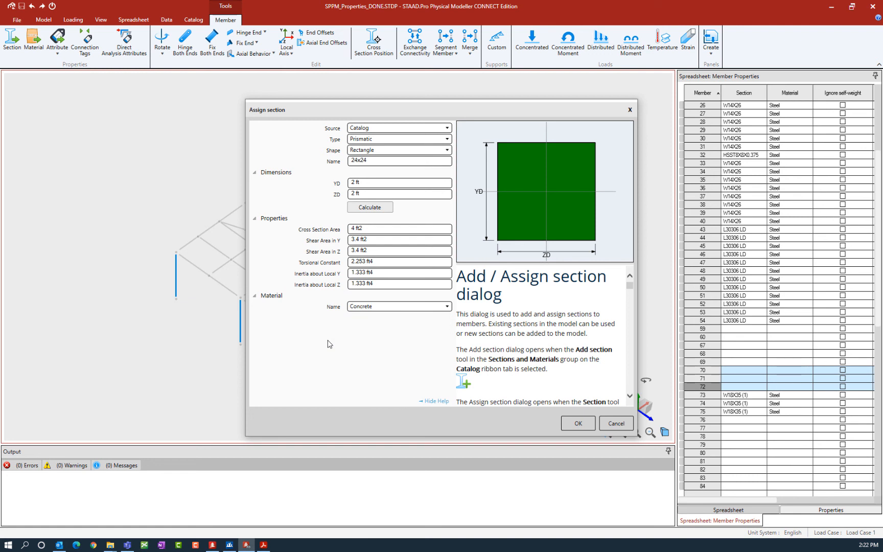
- Apply the 24x24 Concrete section to members 70–72 and clear the selection
click(616, 423)
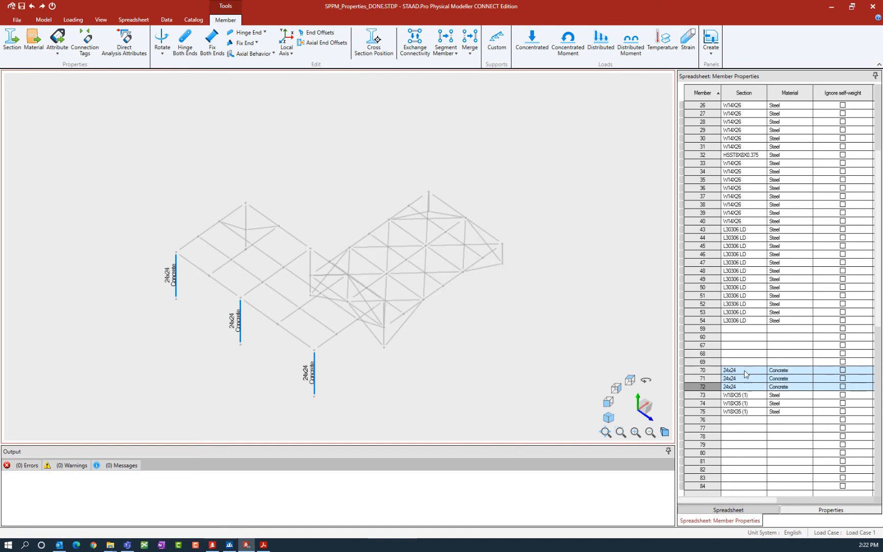
mouse_move(539, 389)
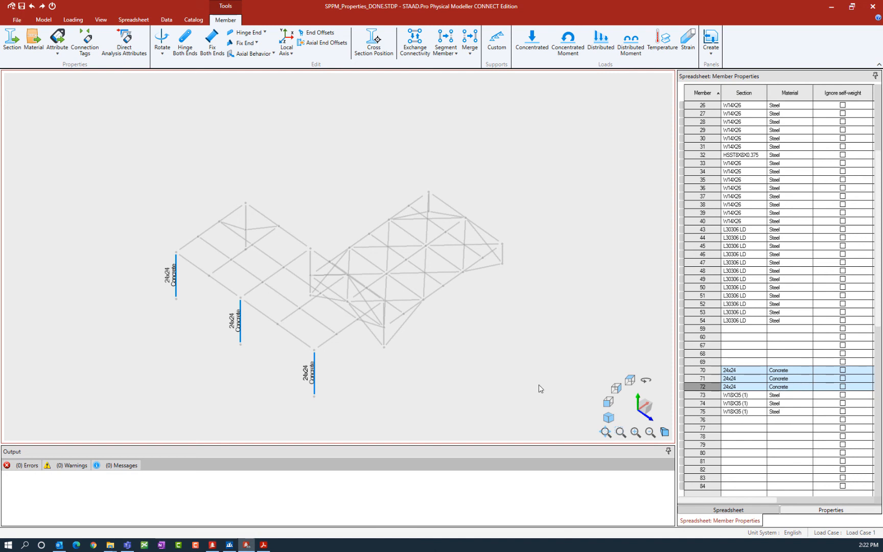
mouse_move(720, 235)
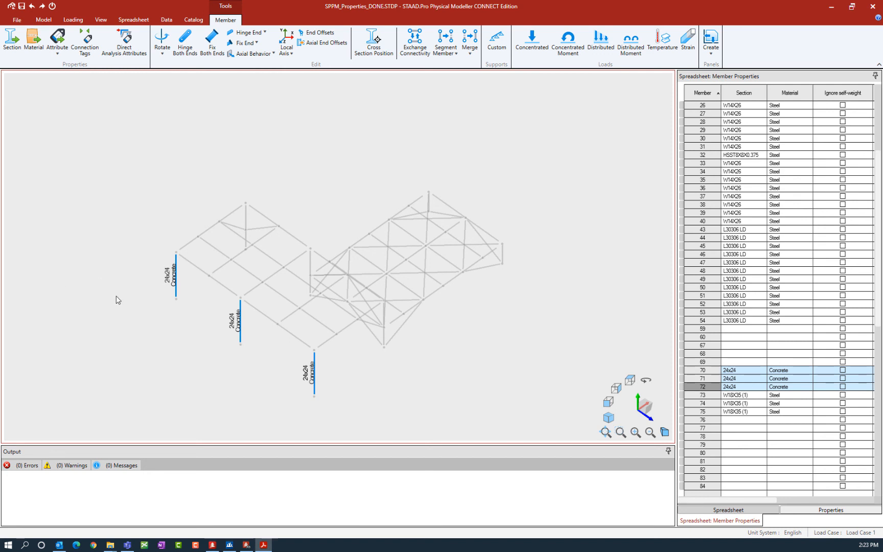
click(43, 20)
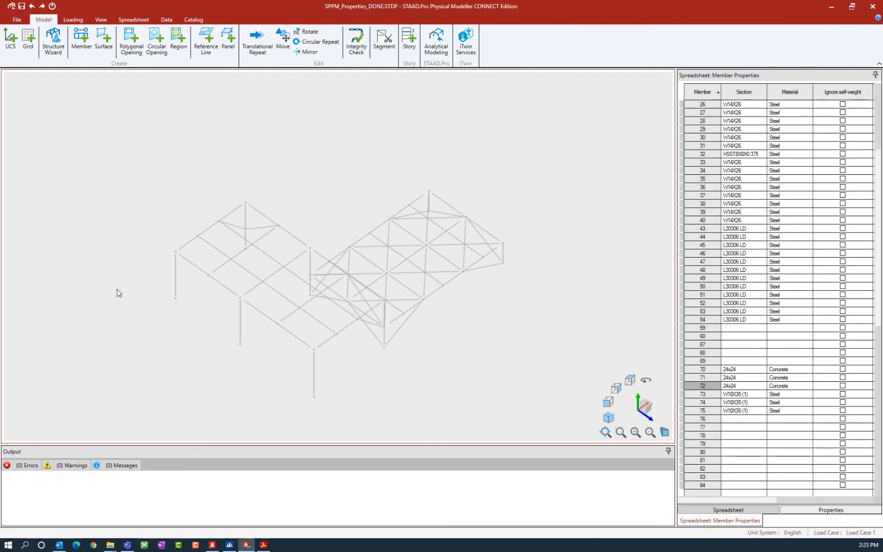
- Select the two members of the Concrete Beam 1 group via the Groups dialog
click(166, 19)
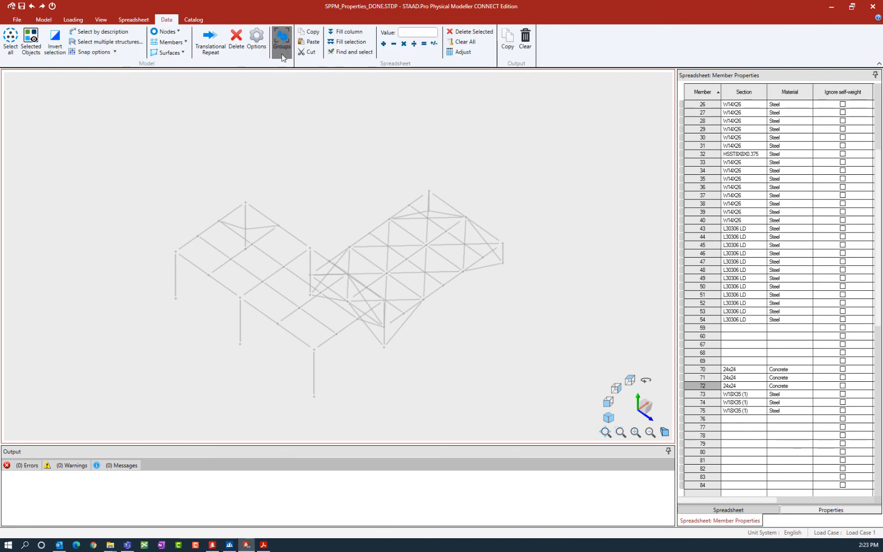
click(282, 40)
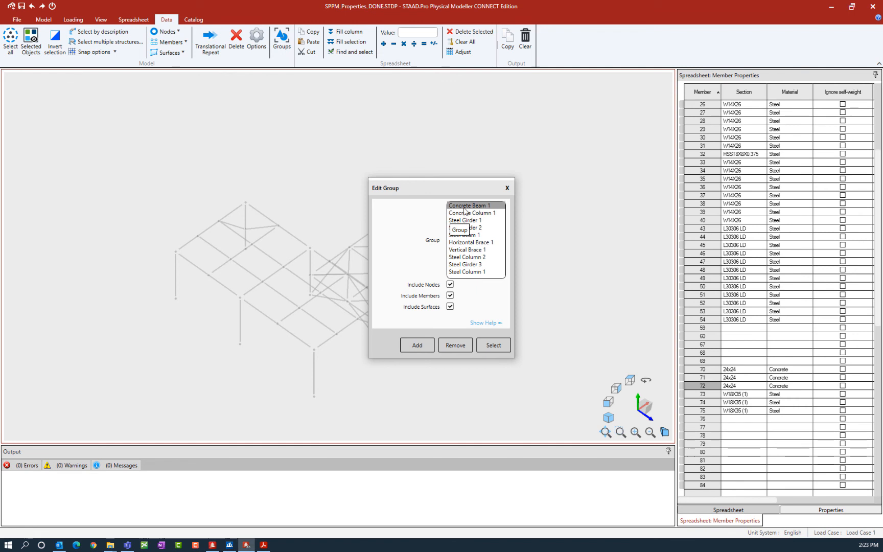
click(493, 344)
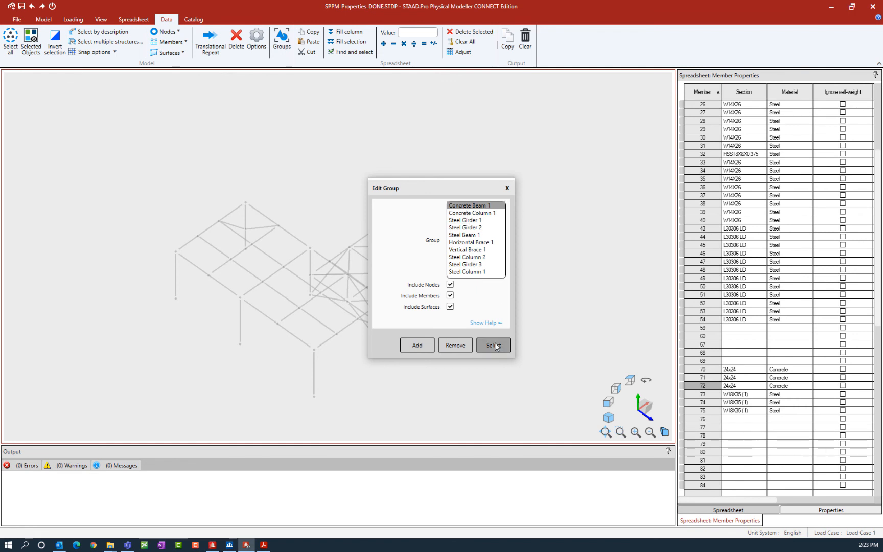
click(493, 345)
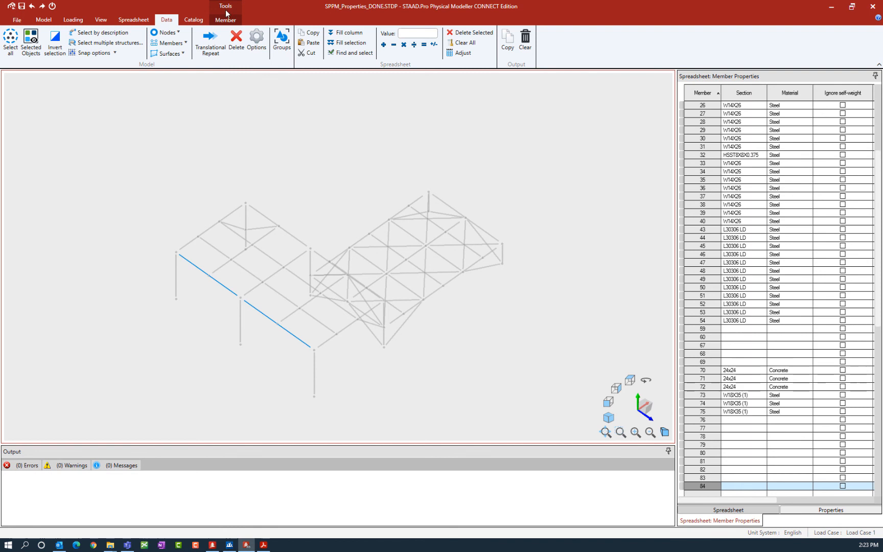
- Assign the beams a 16x24 rectangular Concrete section (1.333 ft by 2 ft), overwriting the existing one
click(225, 20)
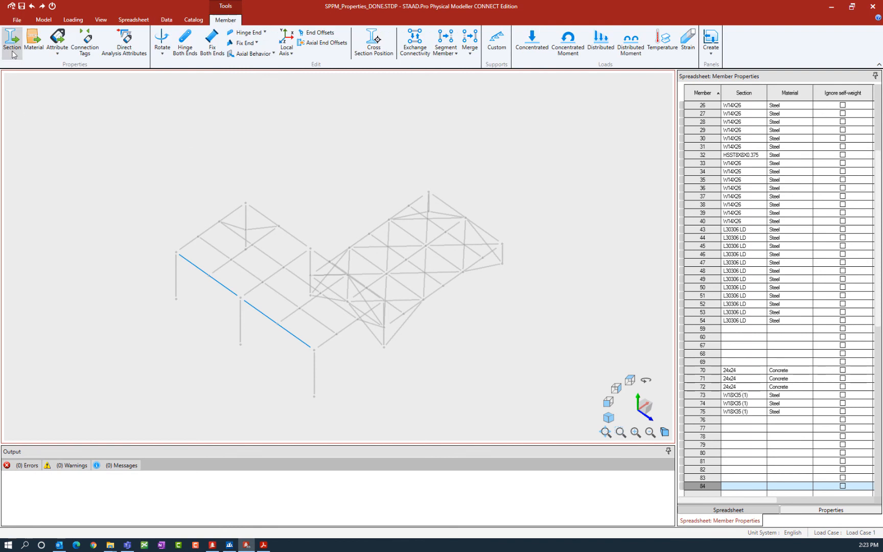
click(12, 43)
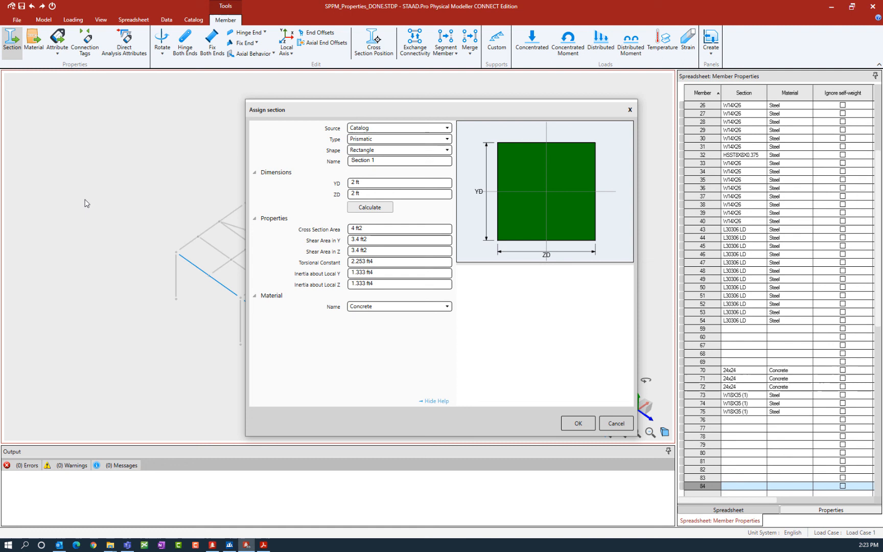
click(433, 401)
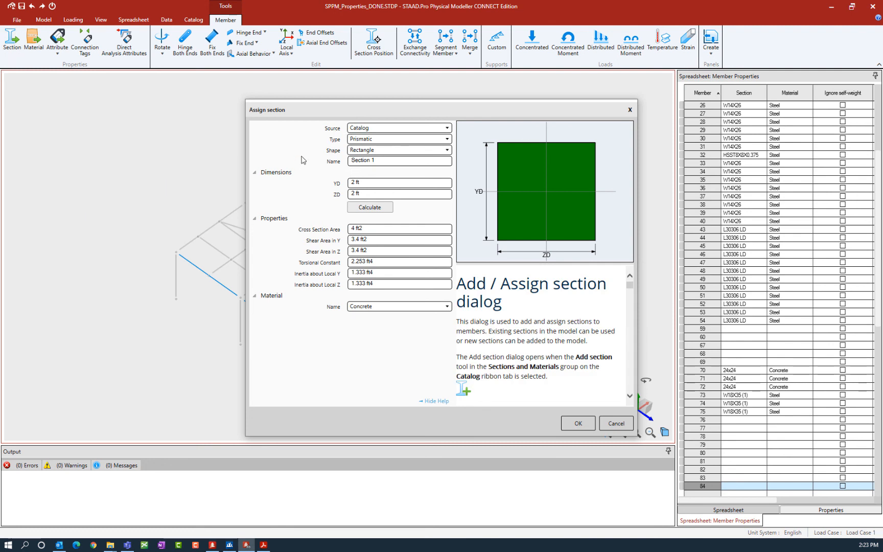
mouse_move(283, 148)
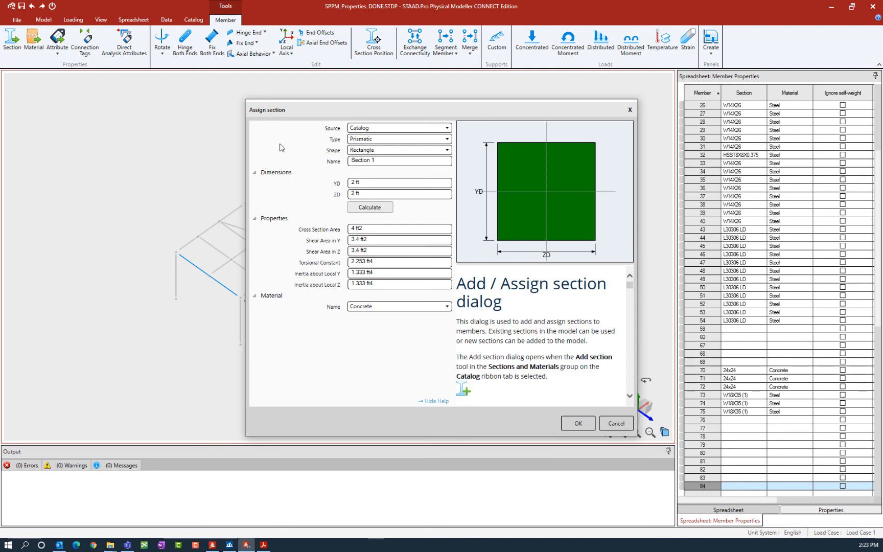
mouse_move(282, 148)
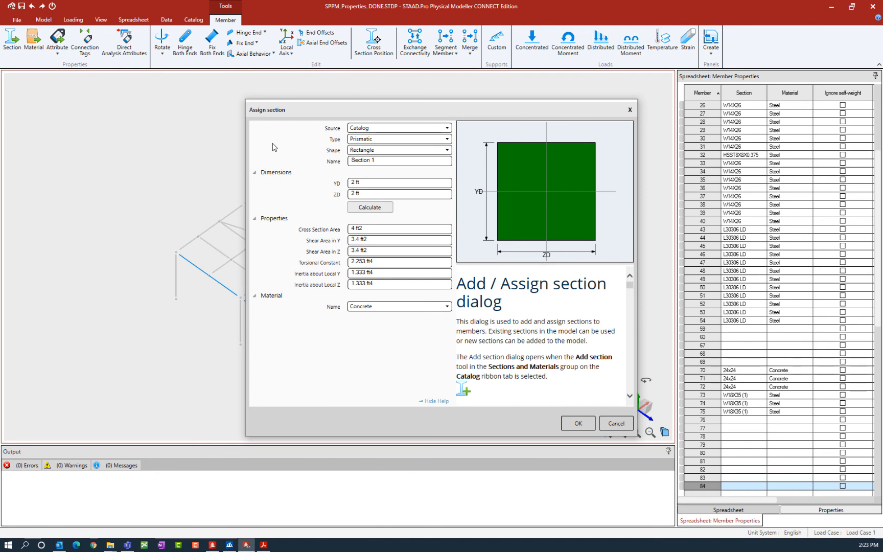
mouse_move(328, 133)
text(16)
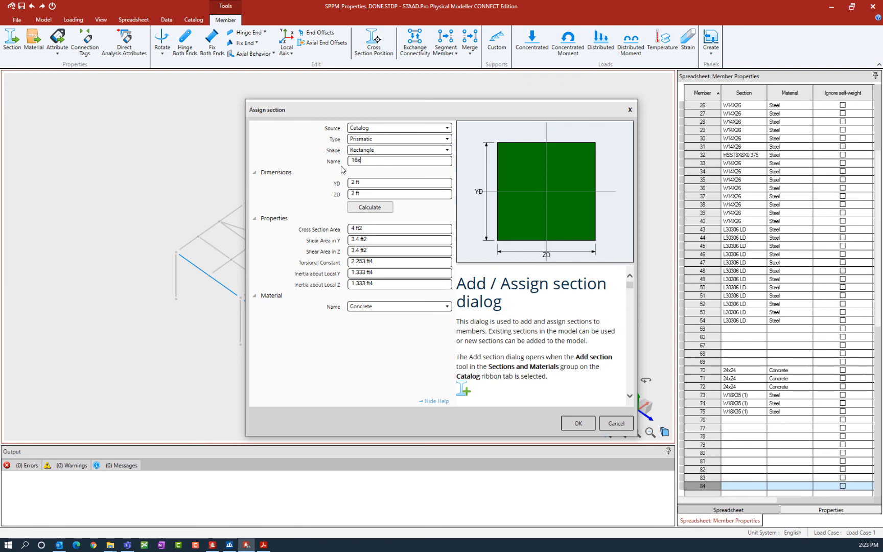
text(24)
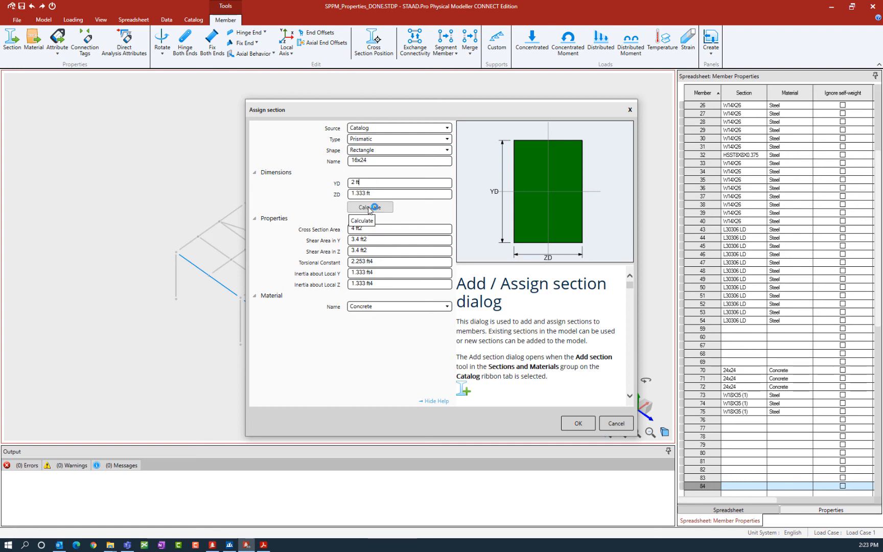
click(370, 206)
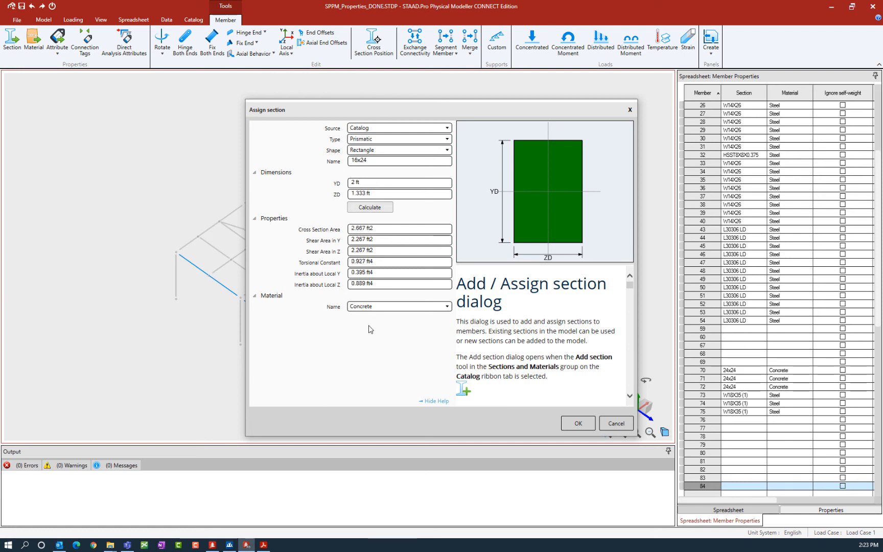
mouse_move(376, 307)
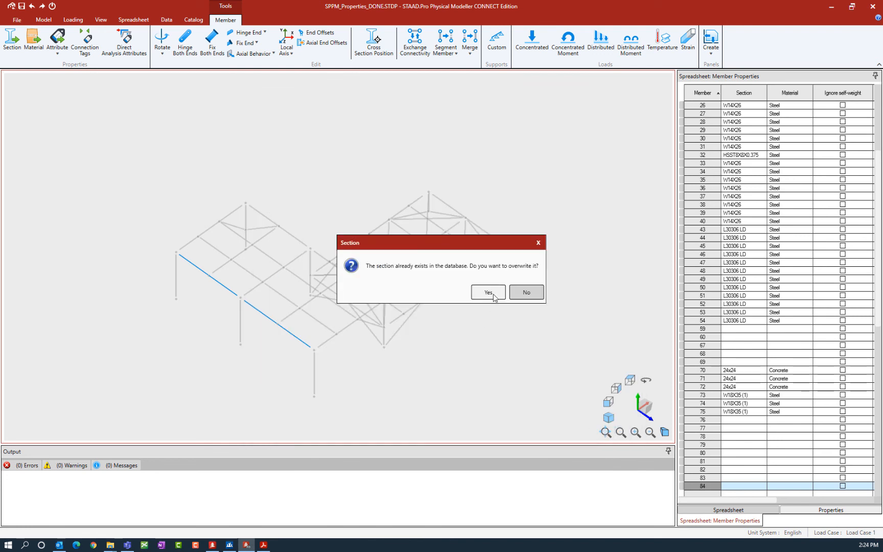
click(487, 292)
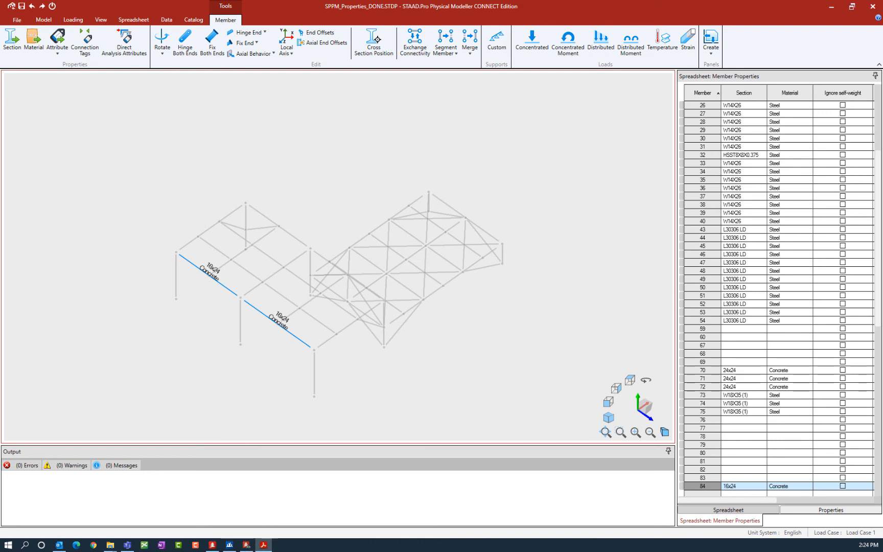
mouse_move(152, 321)
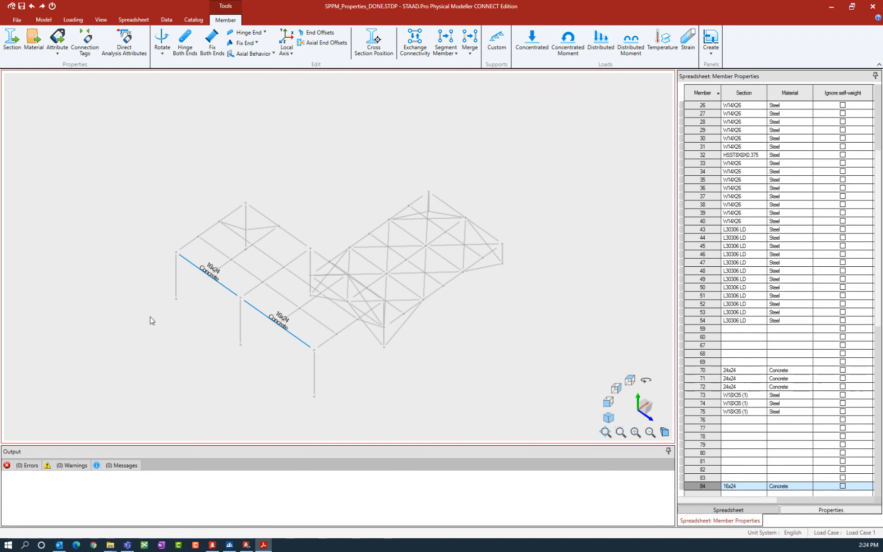
- Select all members of the Vertical Brace 1 group via the Groups dialog
click(43, 19)
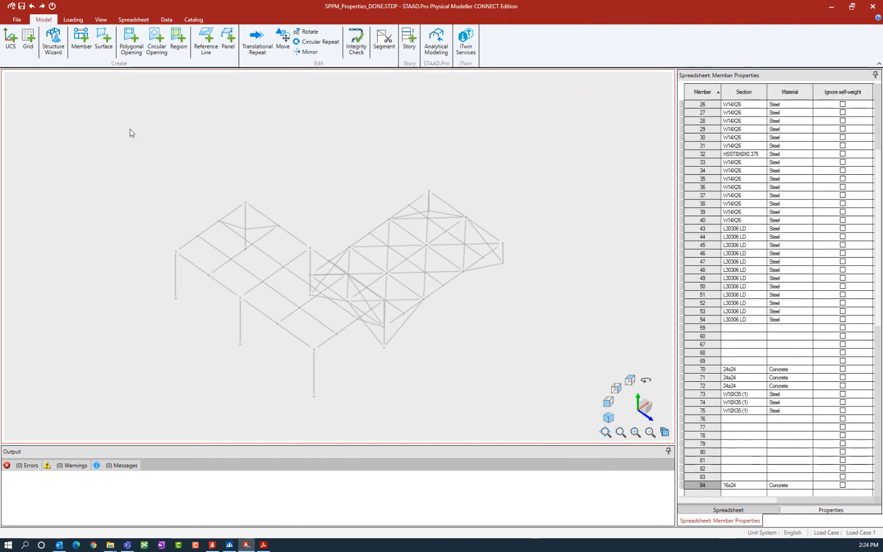
click(166, 19)
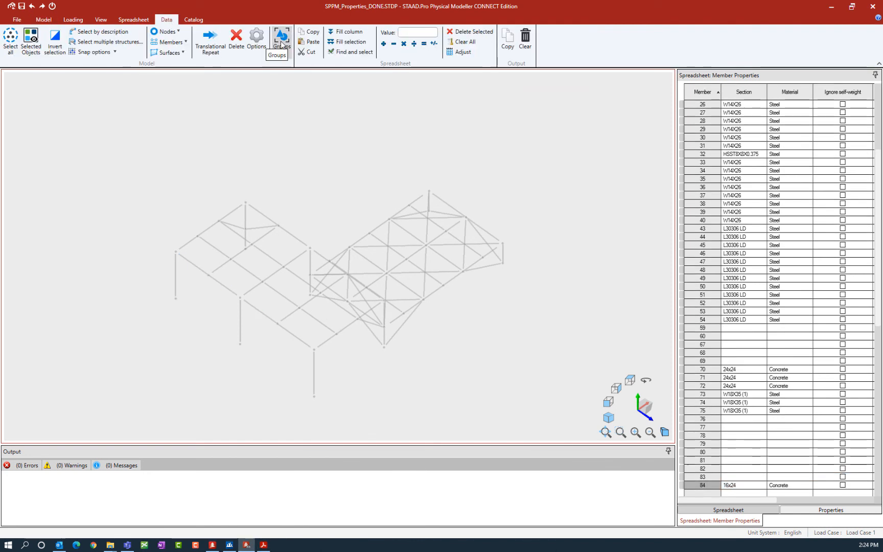
click(281, 40)
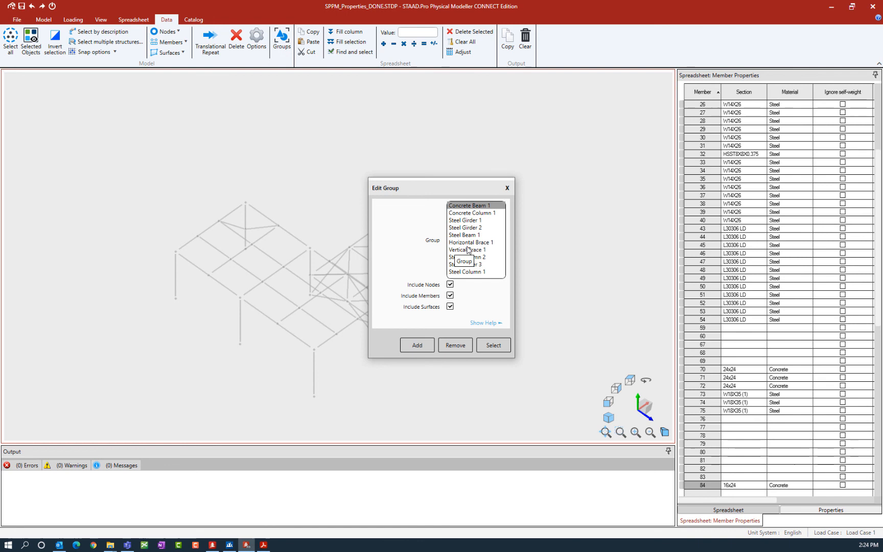
click(467, 249)
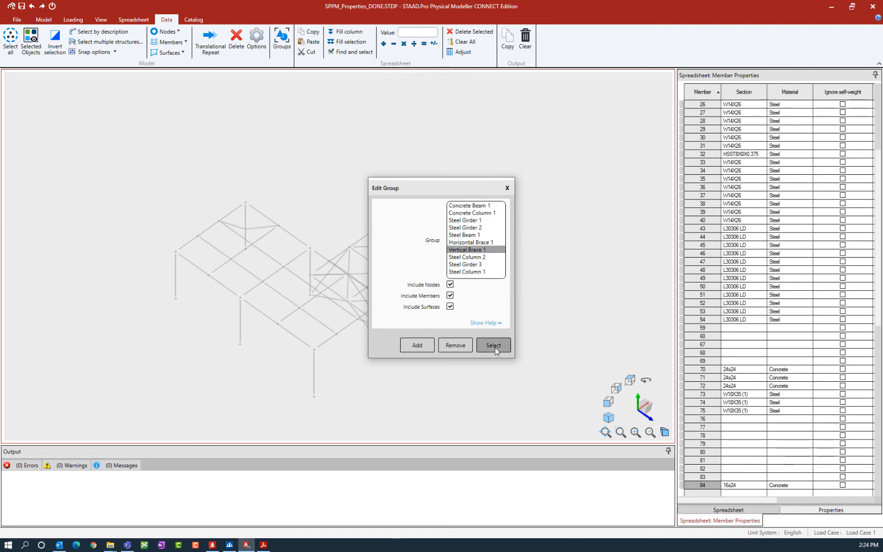
click(493, 344)
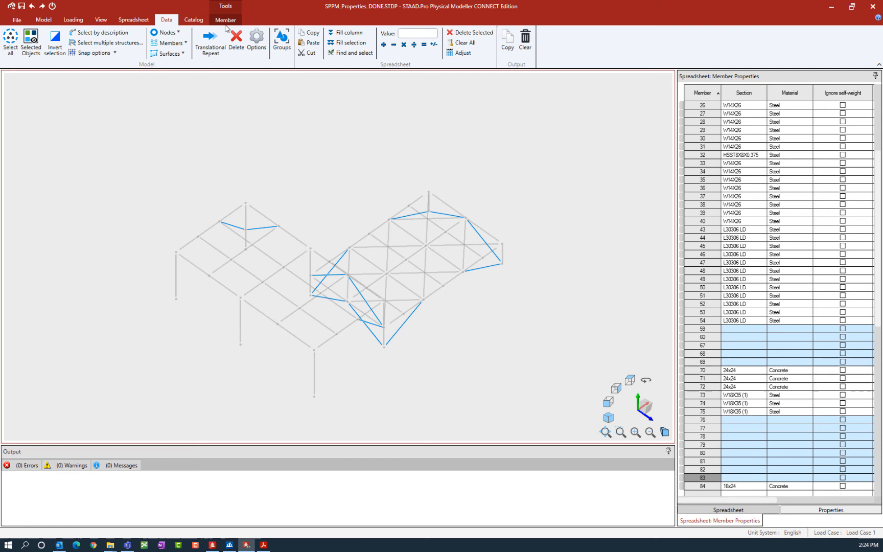
click(225, 19)
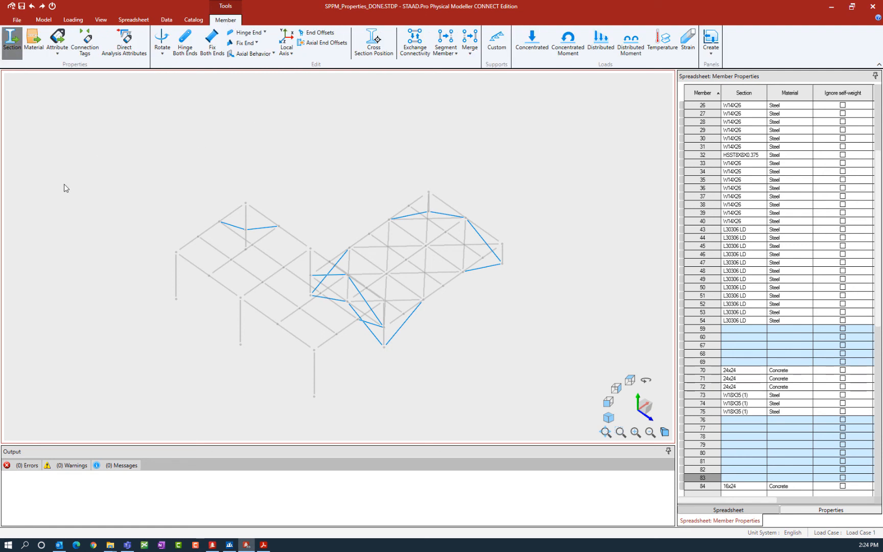
- Assign the braces a circular section named 1 in Steel Rod, YD 1 in, material Steel
click(12, 42)
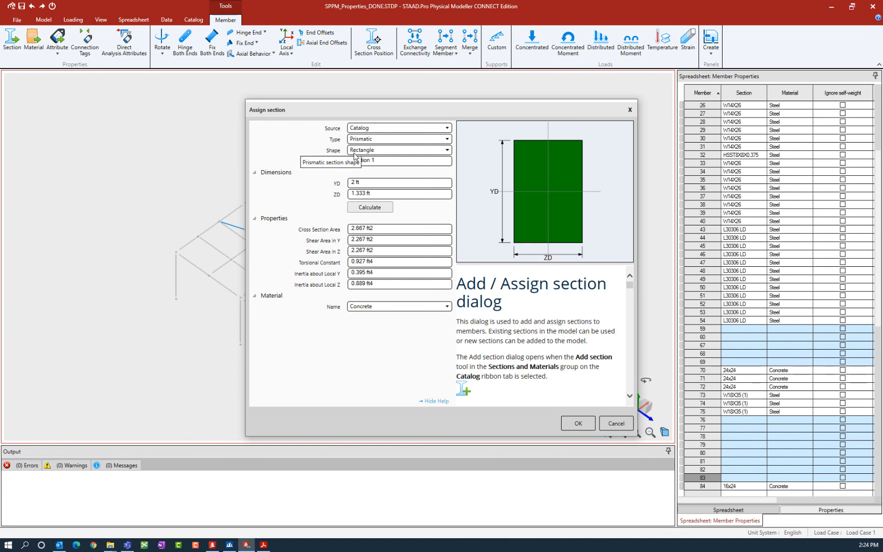
click(446, 150)
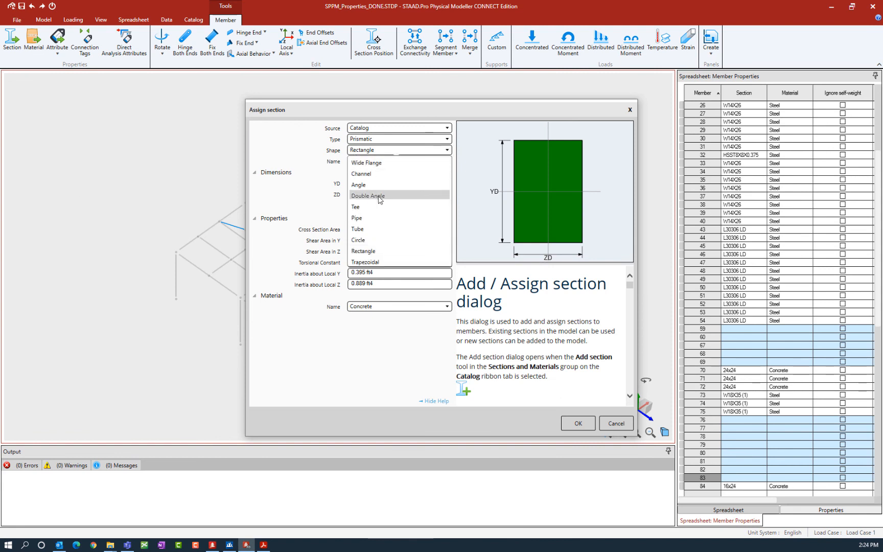
mouse_move(384, 239)
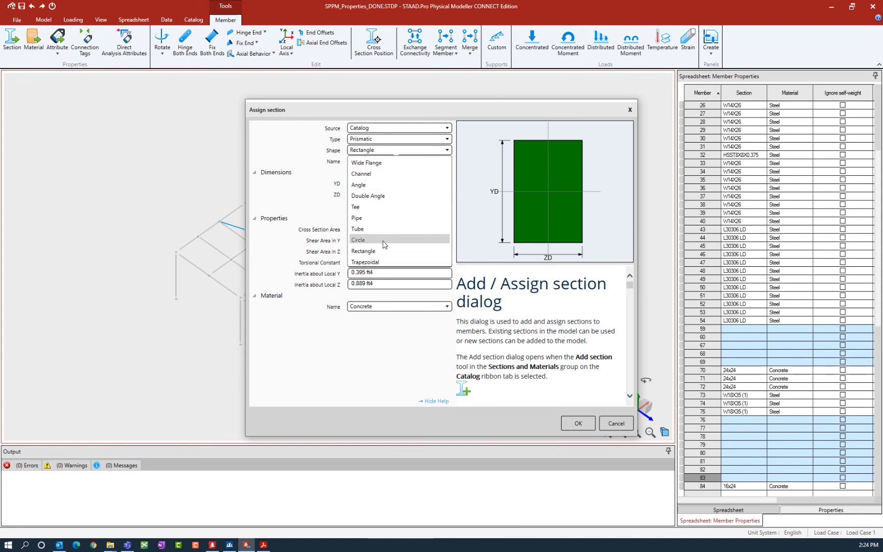
click(358, 240)
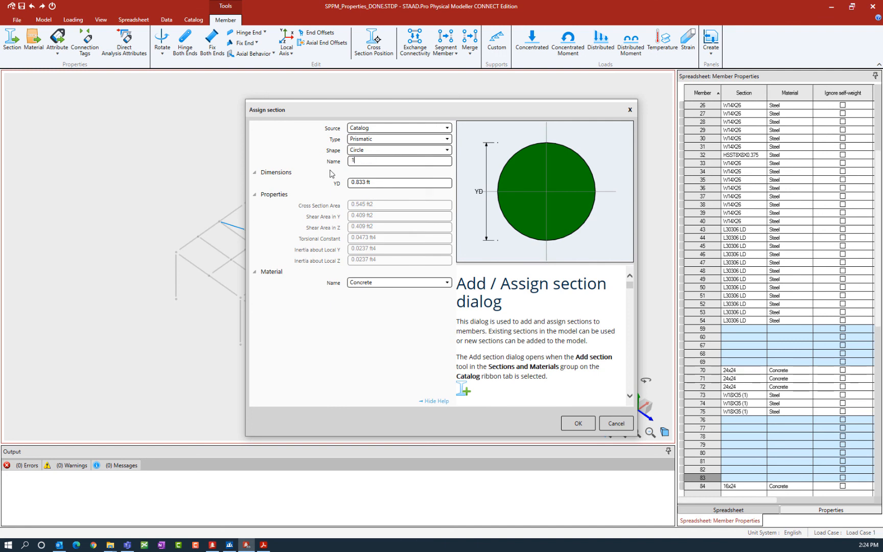
text(in)
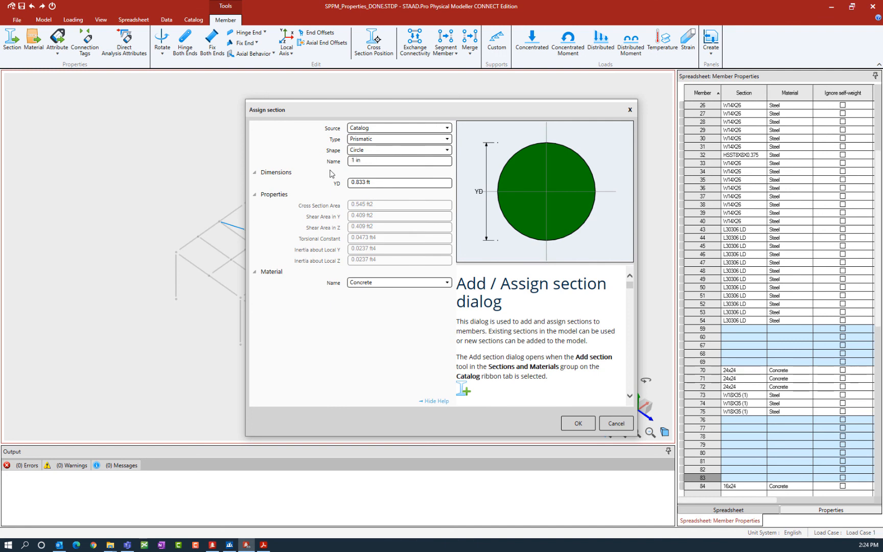
text(S)
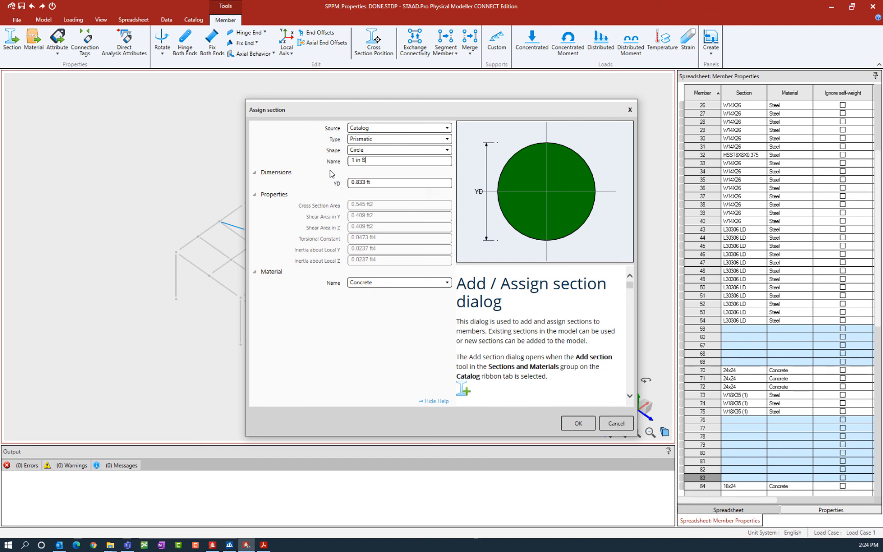
text(teel Rod)
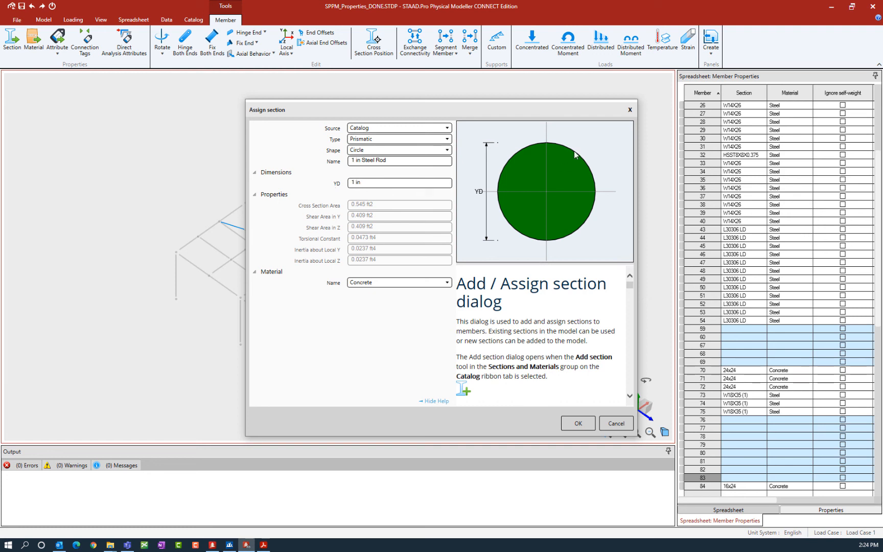
mouse_move(396, 160)
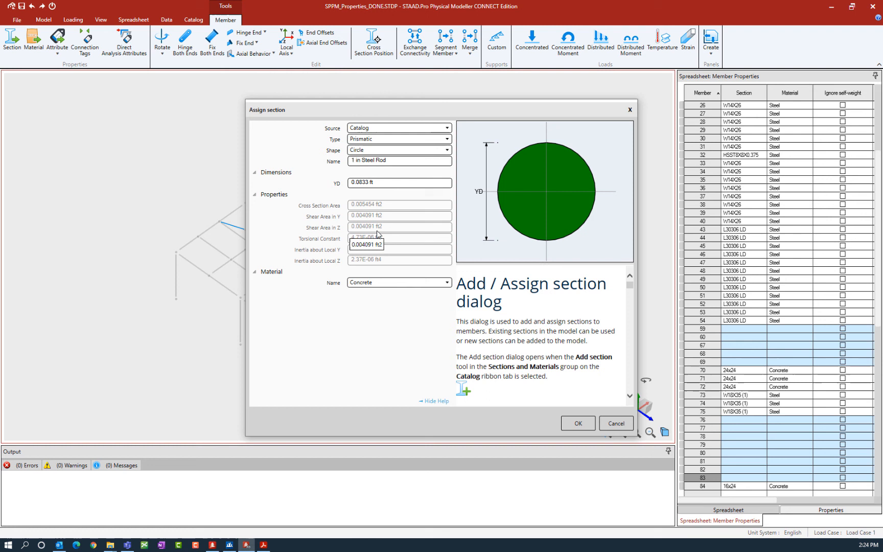
click(446, 282)
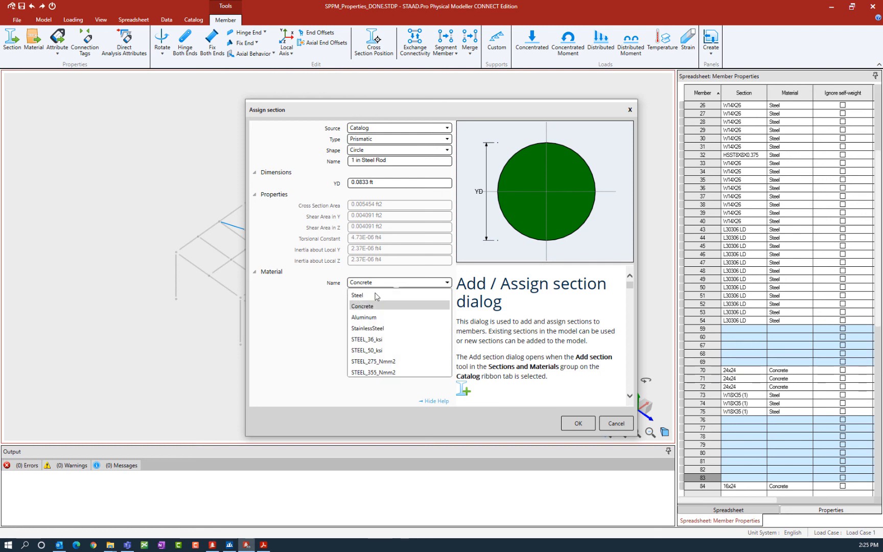
click(357, 295)
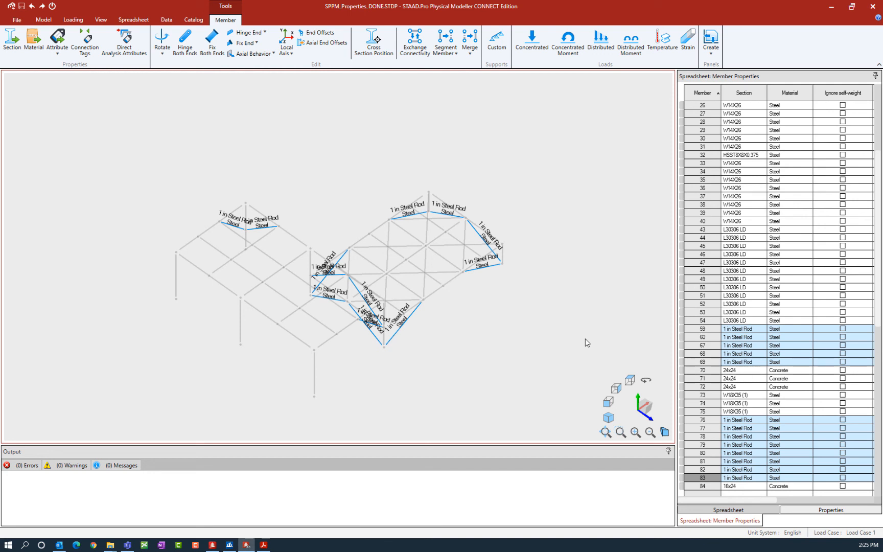
mouse_move(625, 303)
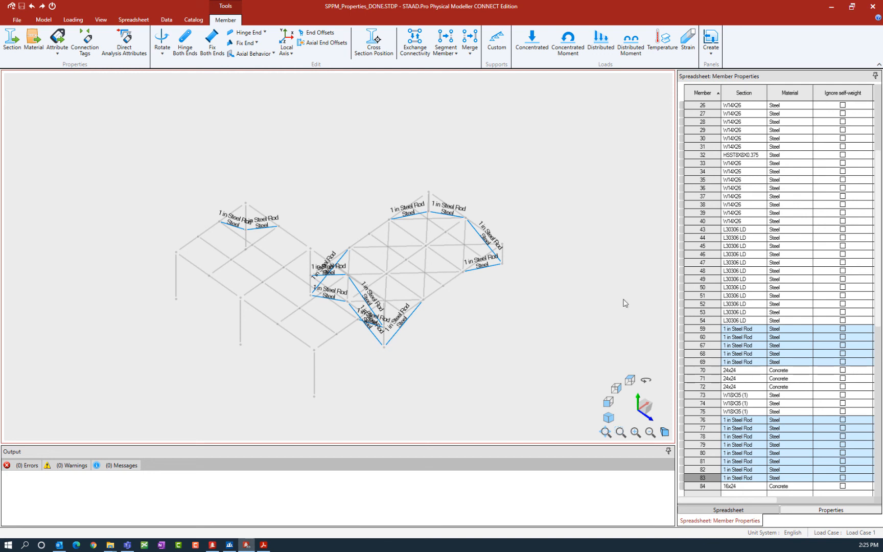
mouse_move(274, 205)
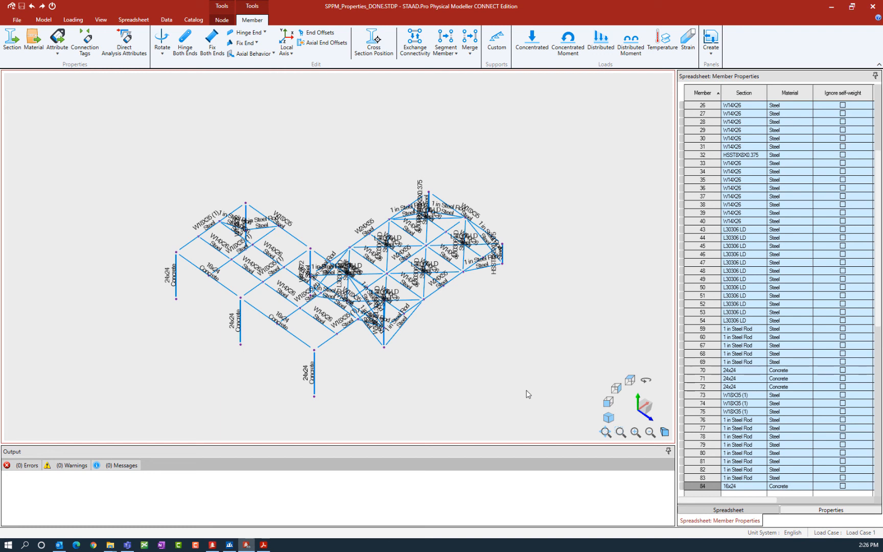
mouse_move(573, 348)
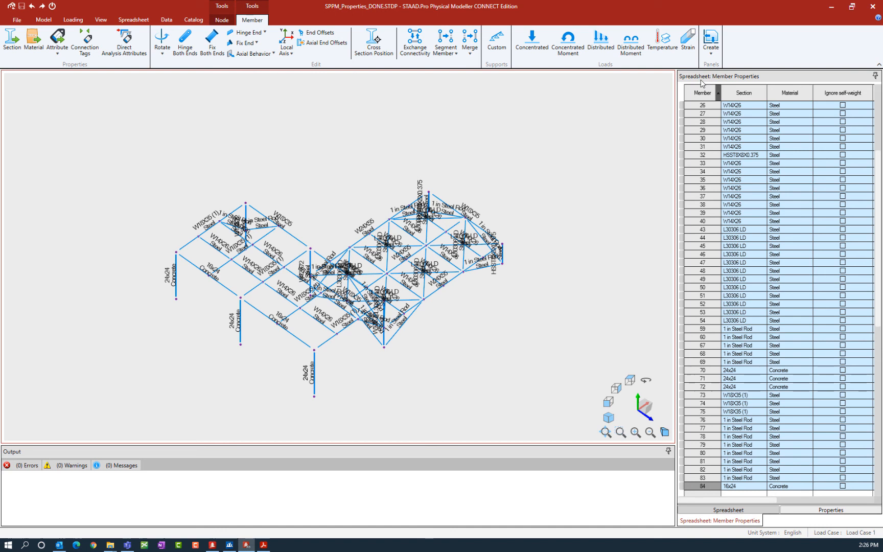
mouse_move(880, 166)
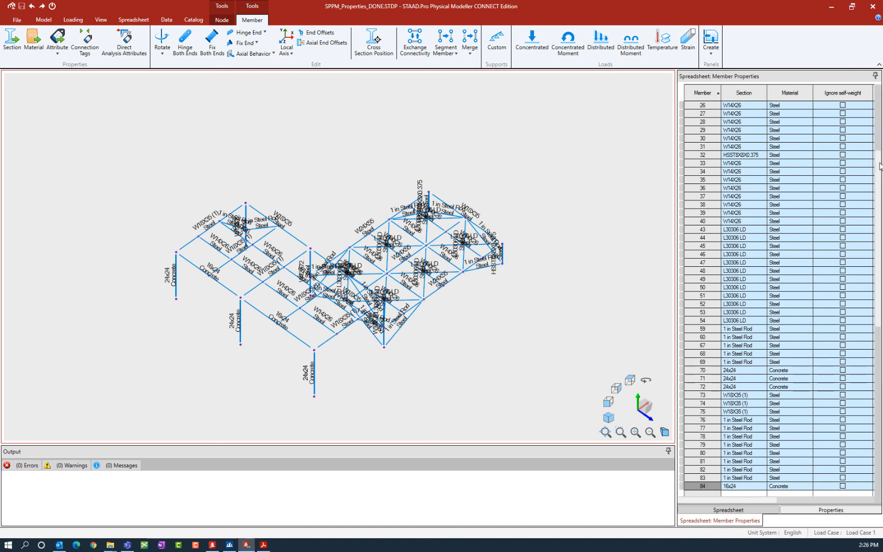
scroll(up, 3)
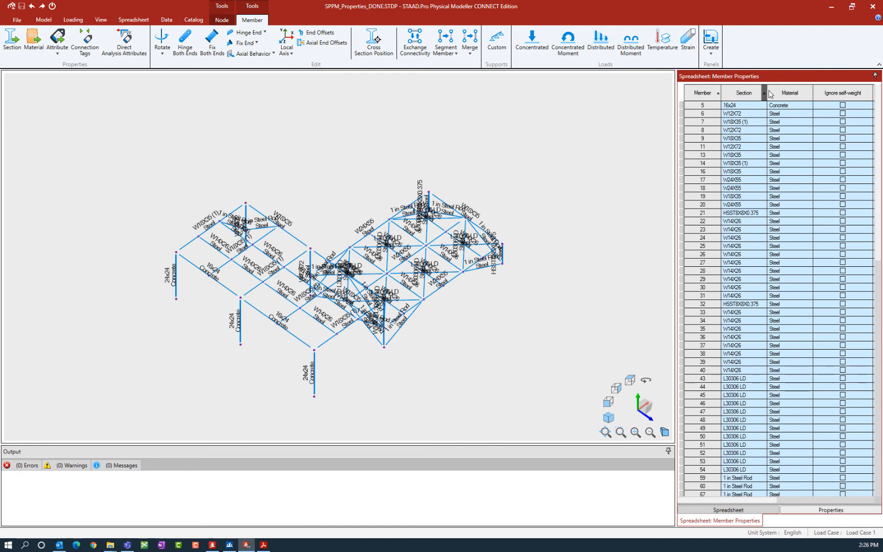
mouse_move(790, 97)
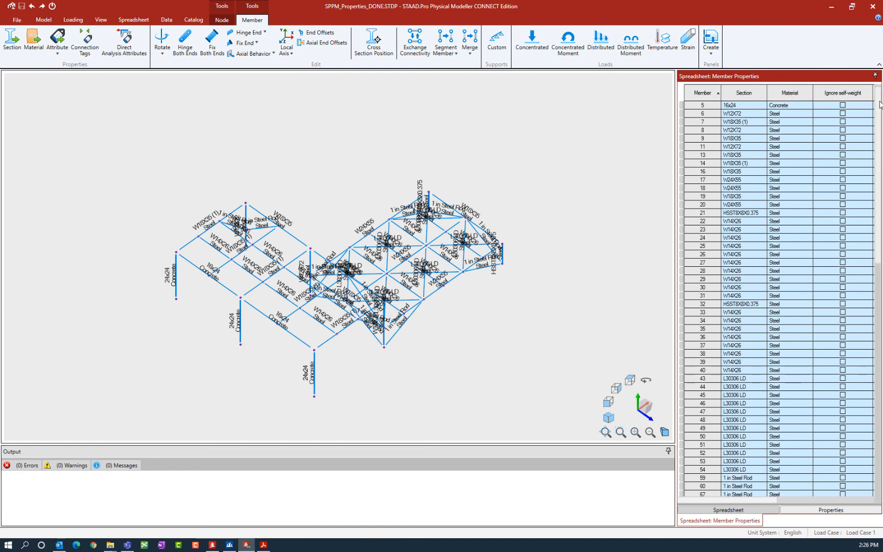
scroll(down, 3)
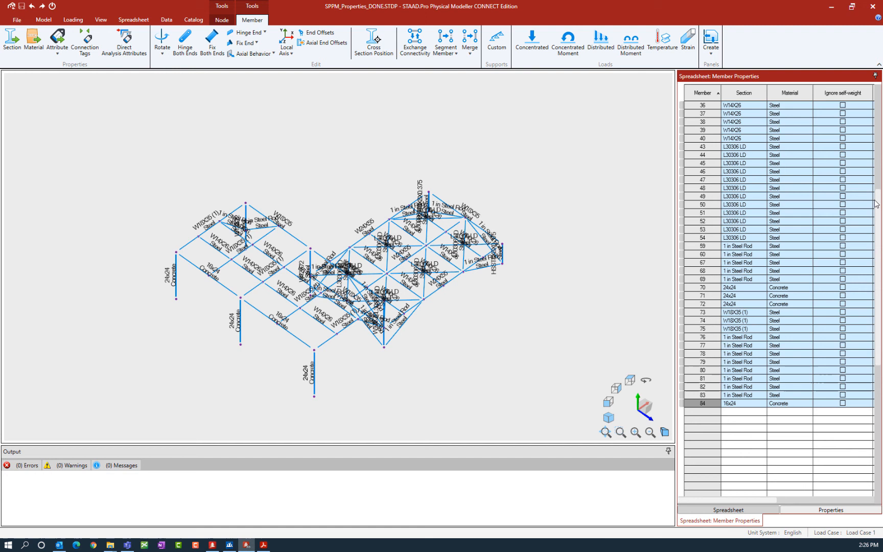
scroll(up, 3)
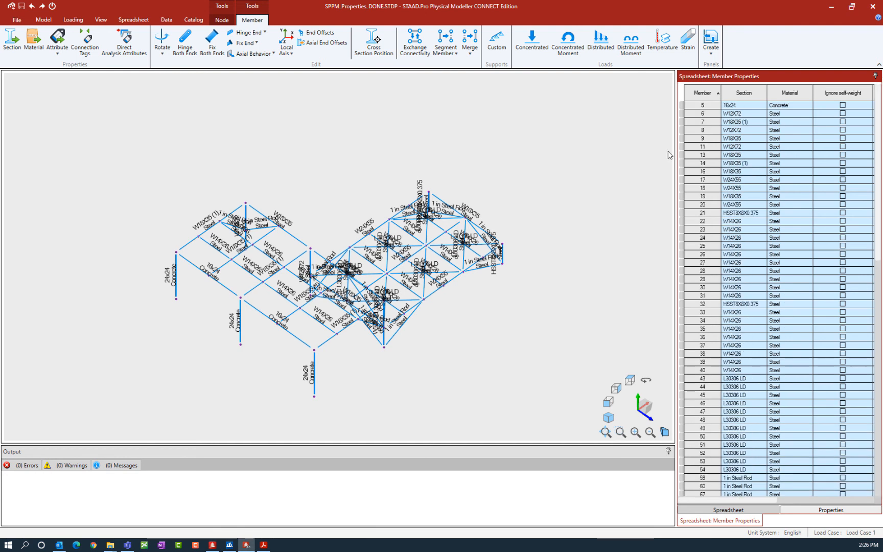